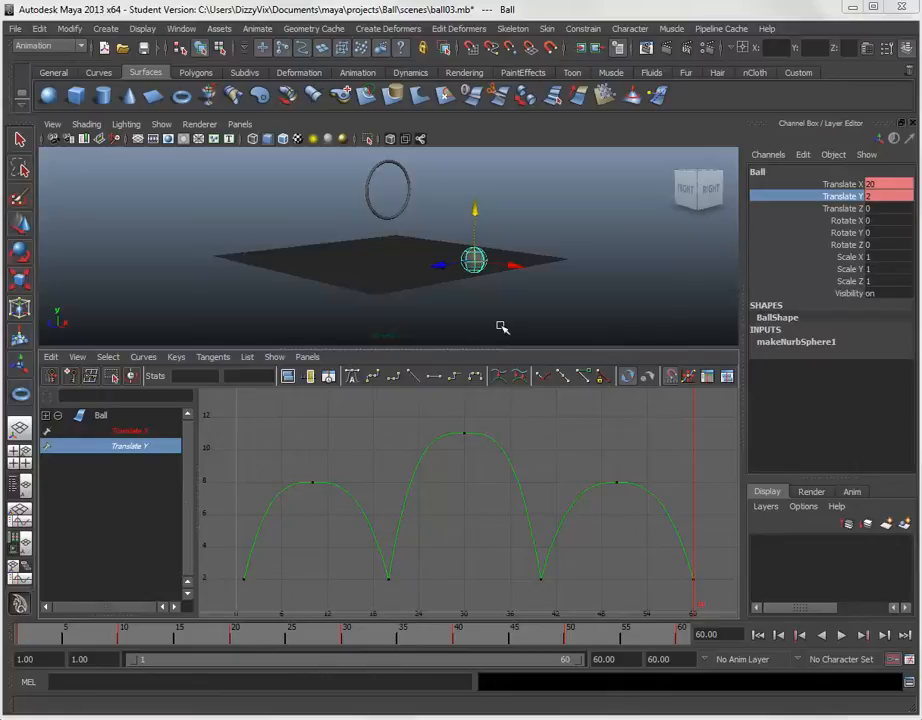
{"action": "mouse_move", "coordinate": [303, 231]}
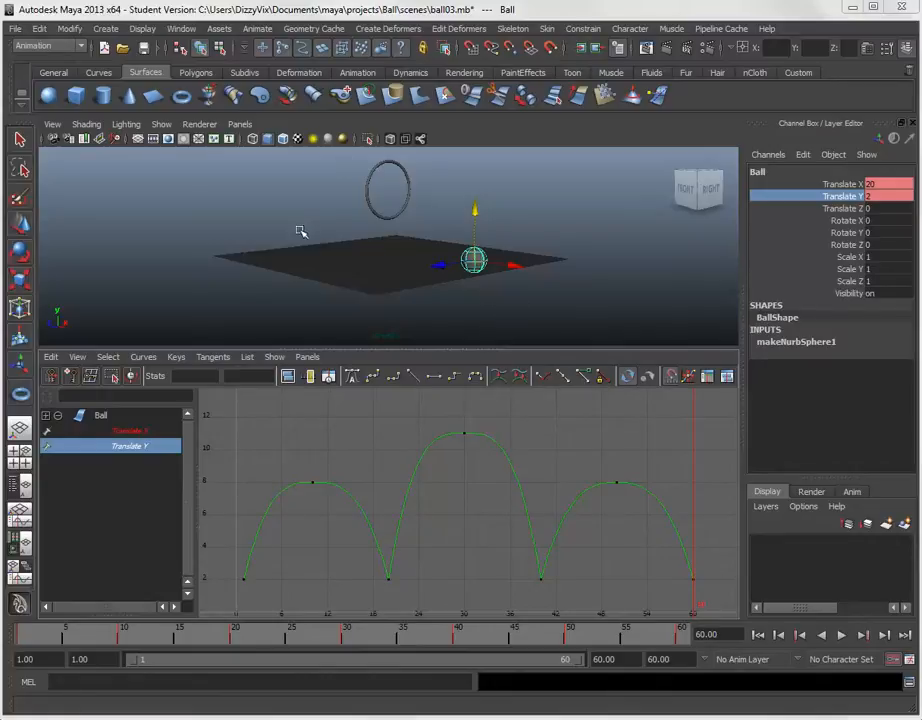
{"action": "mouse_move", "coordinate": [340, 400]}
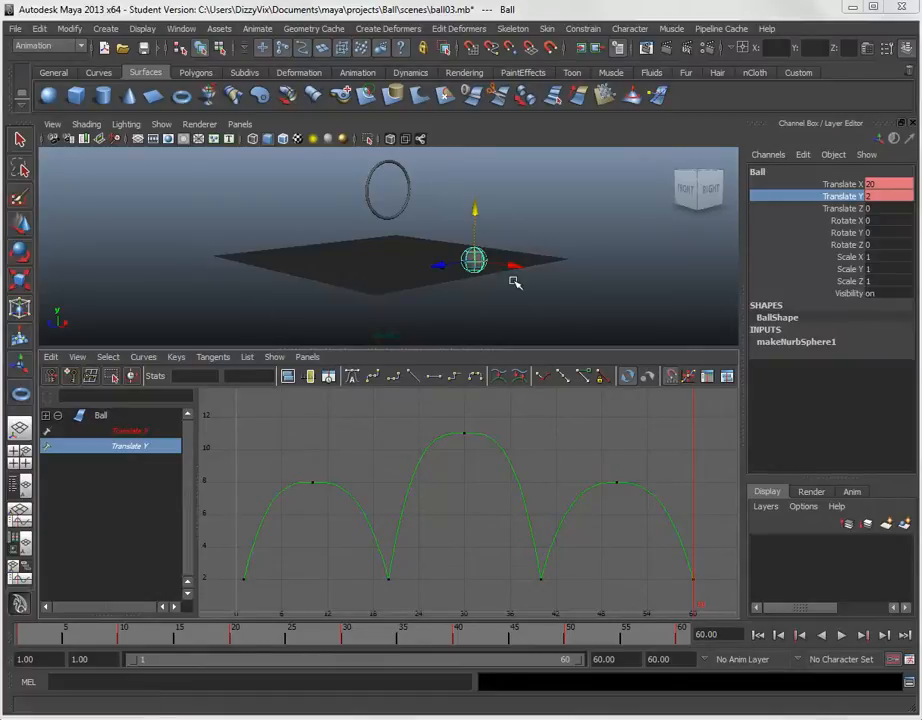
{"action": "mouse_move", "coordinate": [530, 238]}
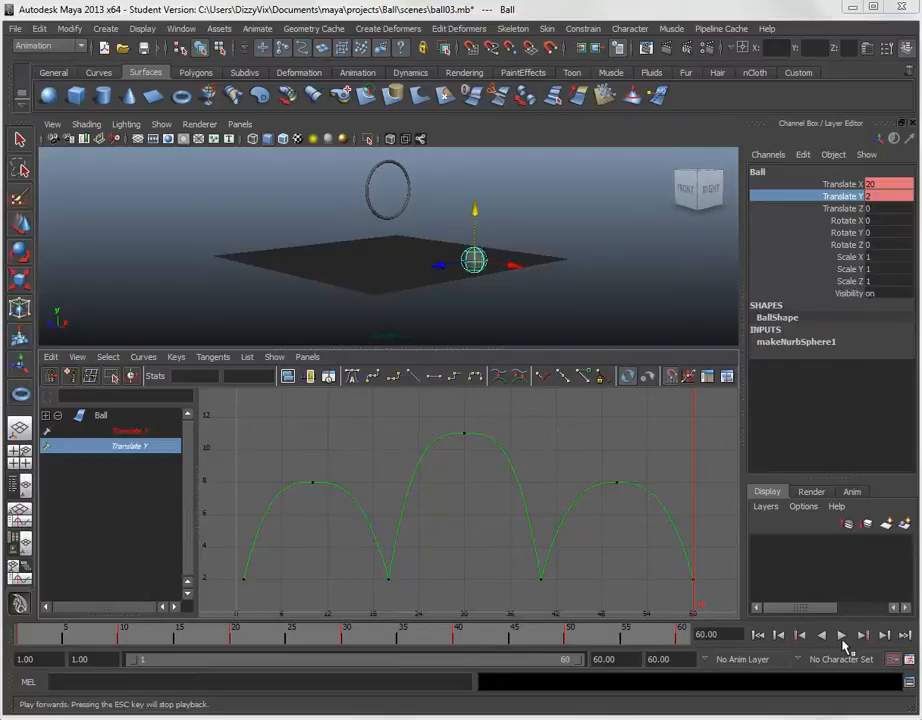
Play the bouncing-ball animation through the hoop, then stop playback near the end
{"action": "left_click", "coordinate": [841, 635]}
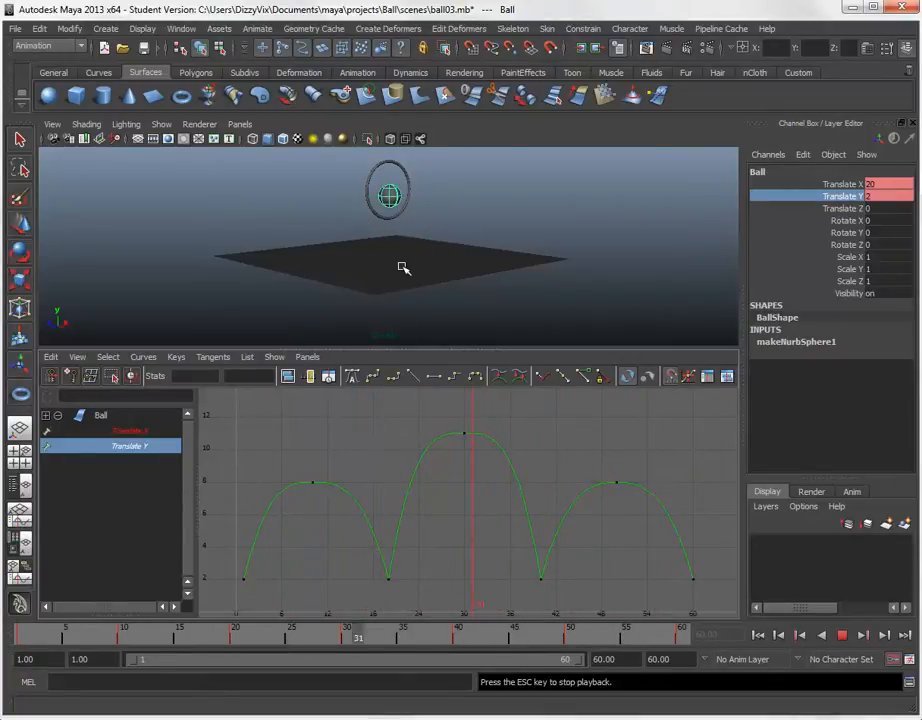
{"action": "left_click", "coordinate": [842, 635]}
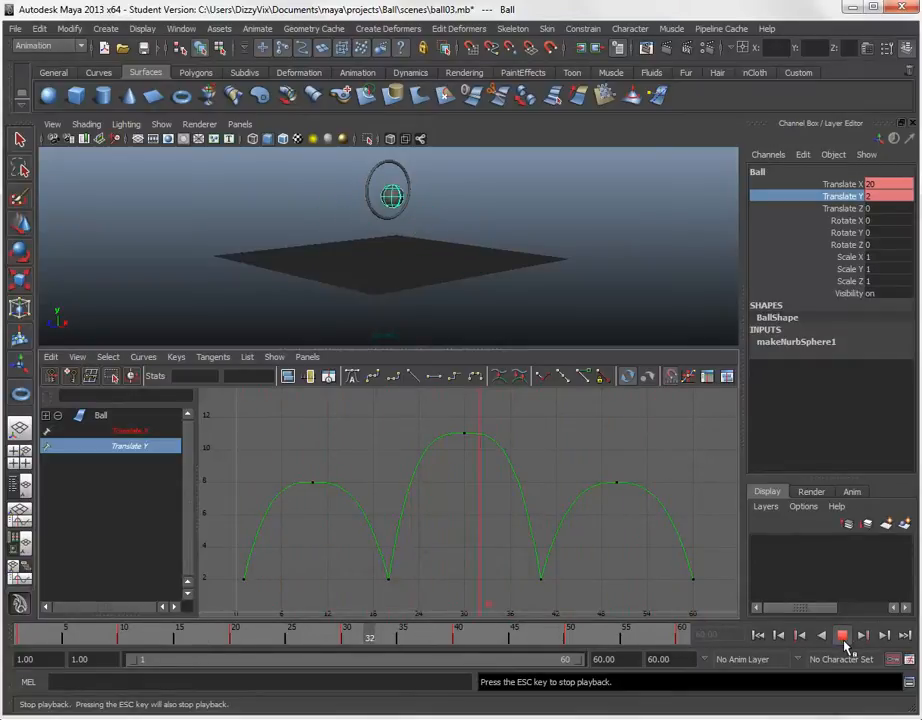
{"action": "left_click", "coordinate": [841, 634]}
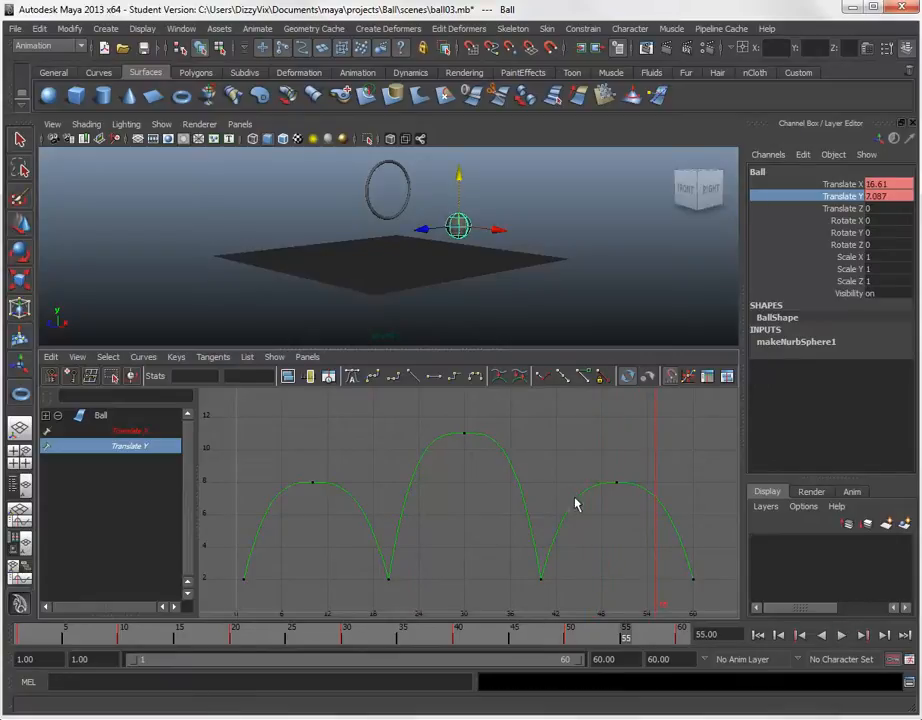
{"action": "mouse_move", "coordinate": [540, 463]}
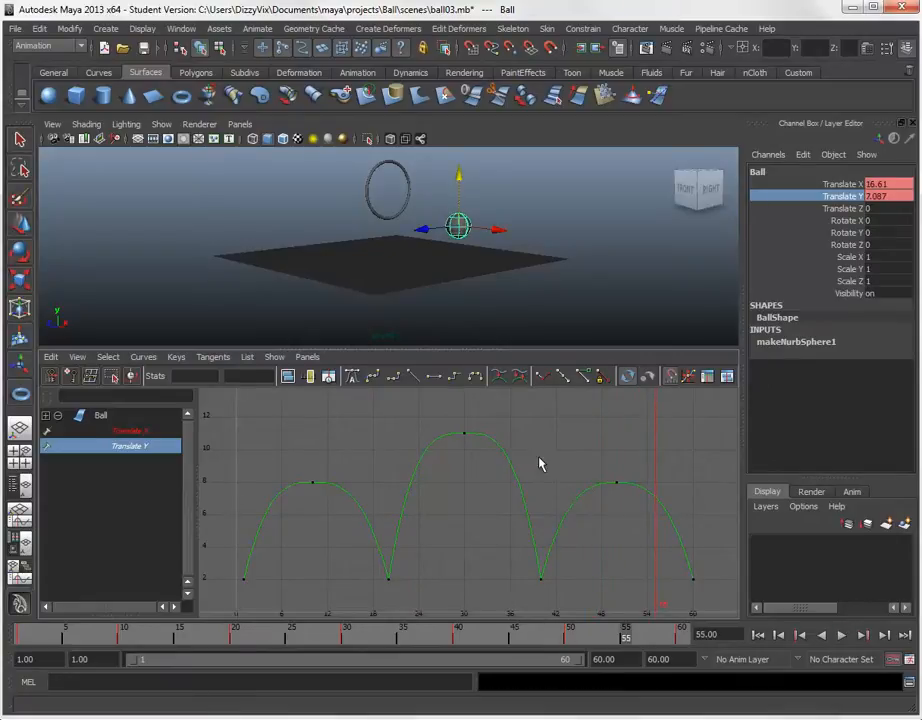
{"action": "mouse_move", "coordinate": [437, 291]}
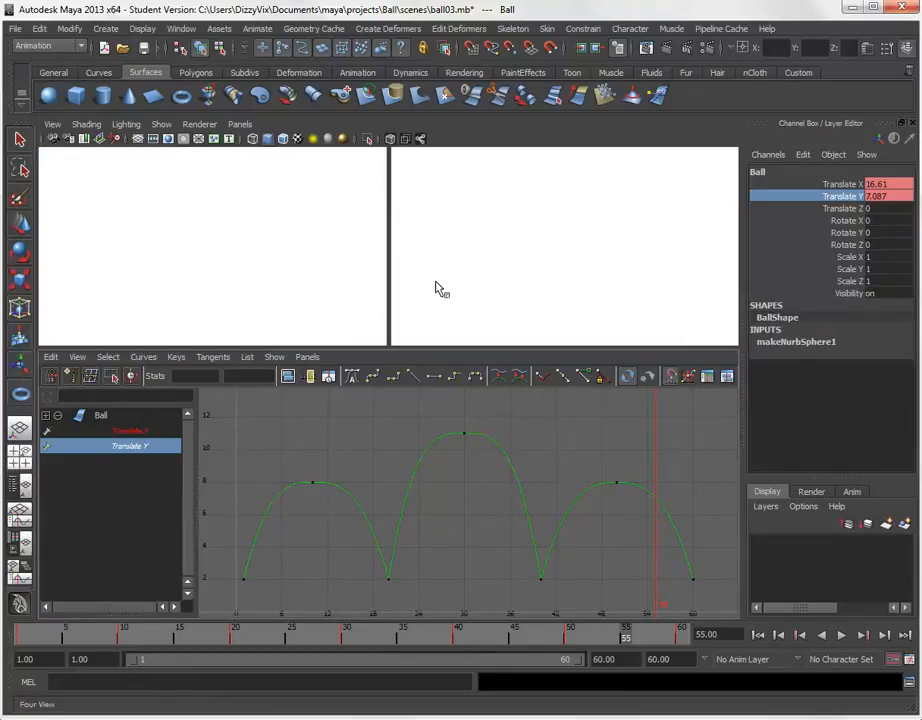
{"action": "mouse_move", "coordinate": [432, 294]}
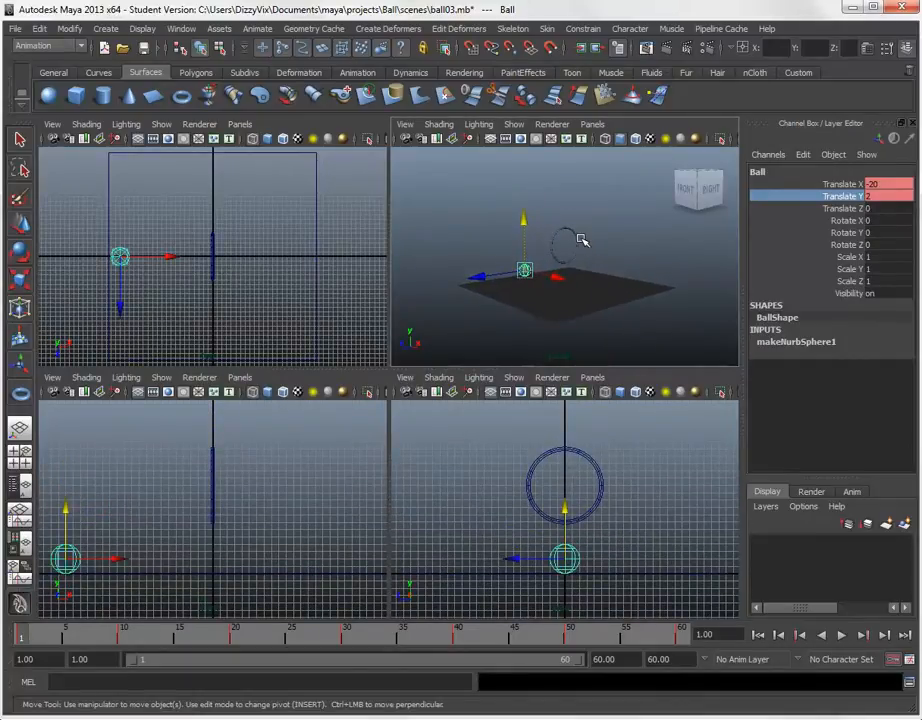
{"action": "mouse_move", "coordinate": [189, 228]}
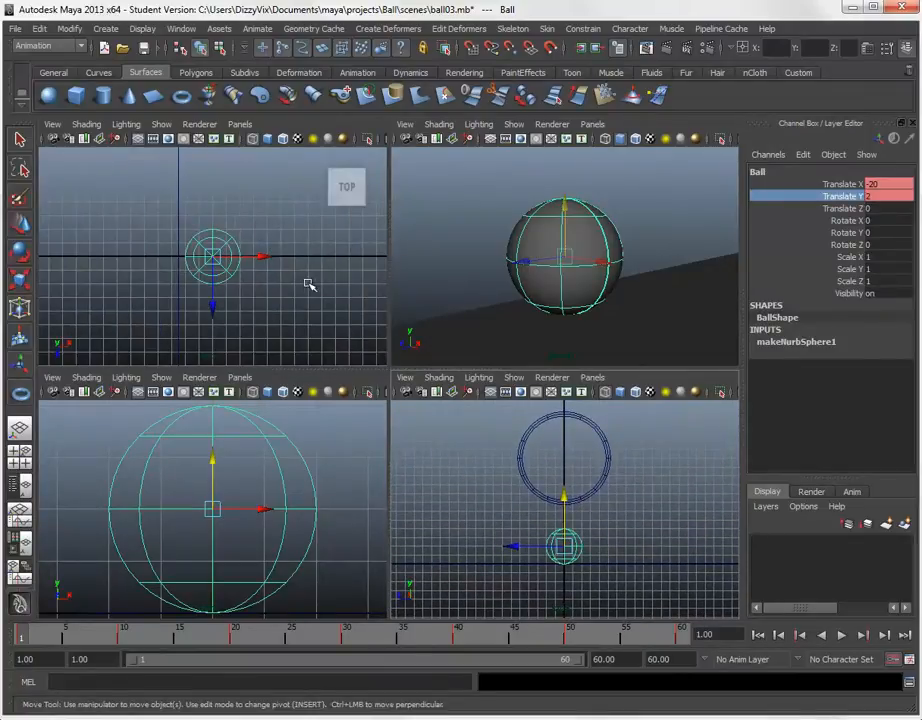
Dolly in close on the ball at its frame-1 starting position
{"action": "left_click_drag", "start_coordinate": [213, 255], "coordinate": [123, 220]}
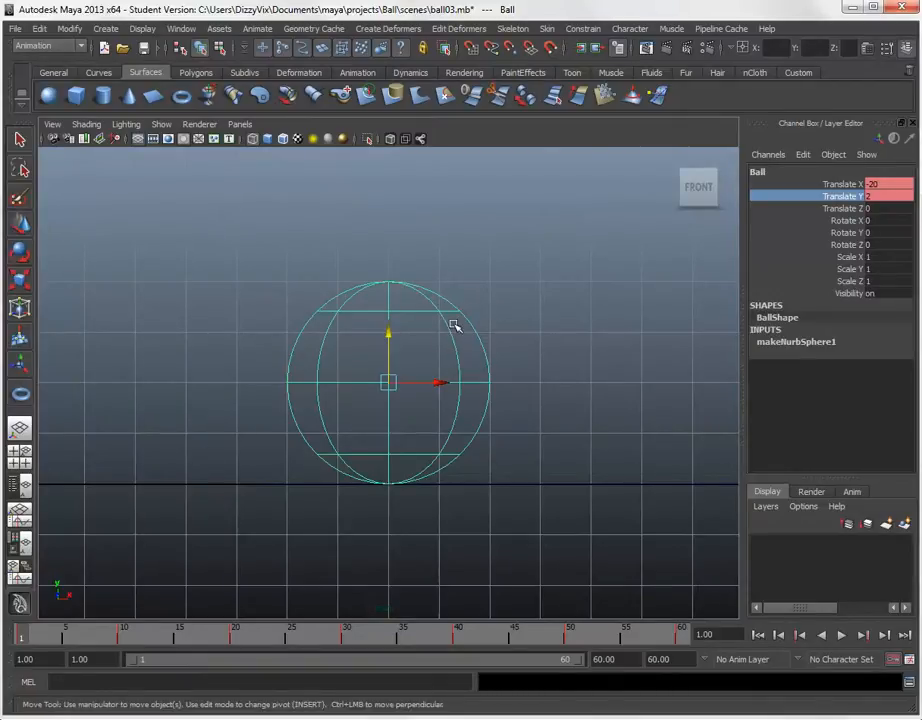
{"action": "mouse_move", "coordinate": [561, 389]}
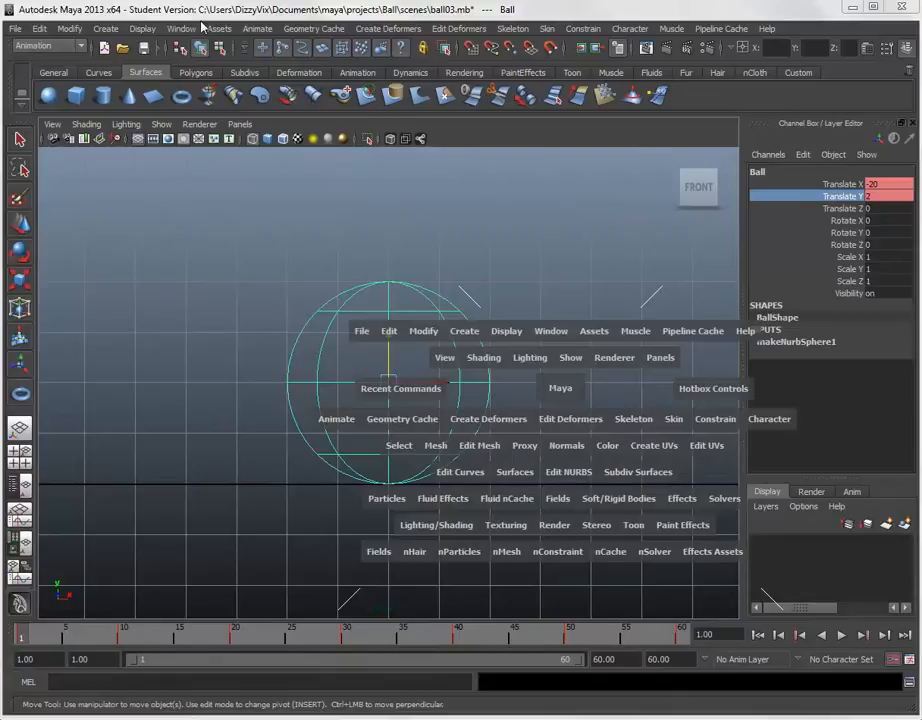
{"action": "mouse_move", "coordinate": [550, 398]}
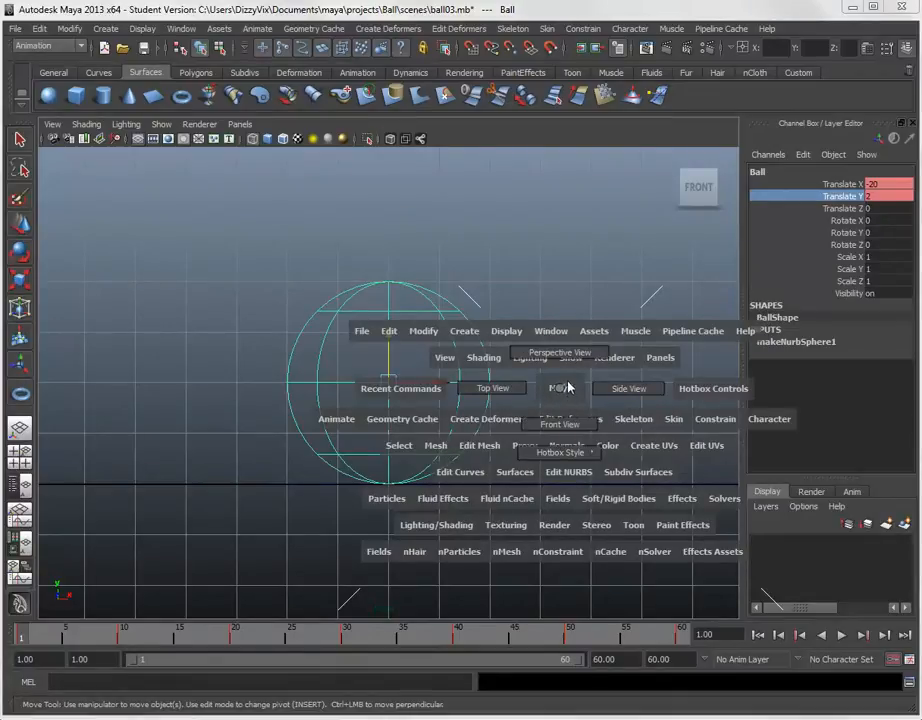
{"action": "mouse_move", "coordinate": [560, 424]}
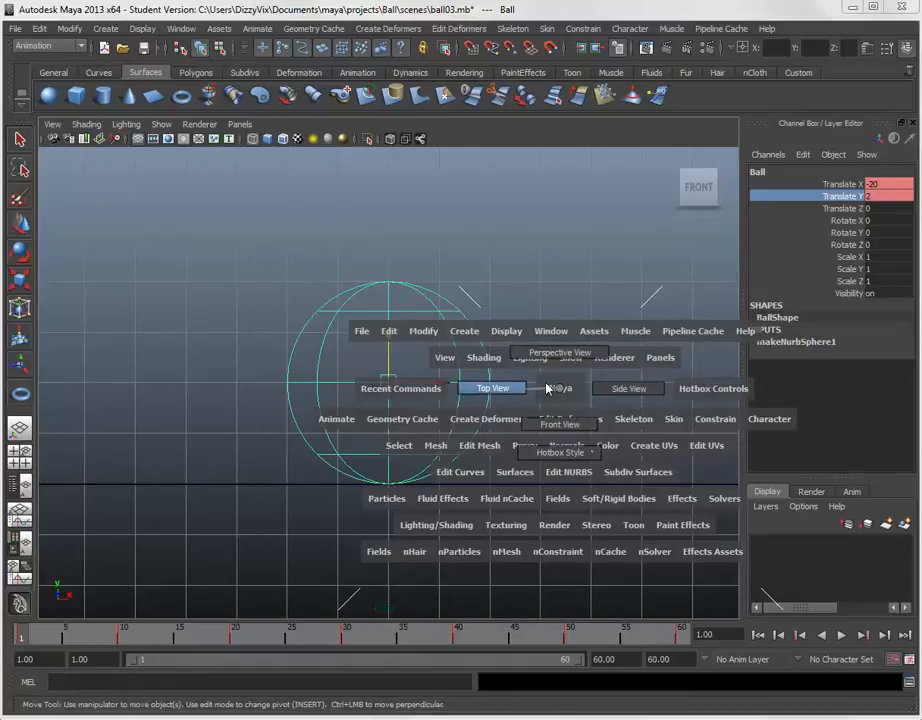
{"action": "mouse_move", "coordinate": [529, 393]}
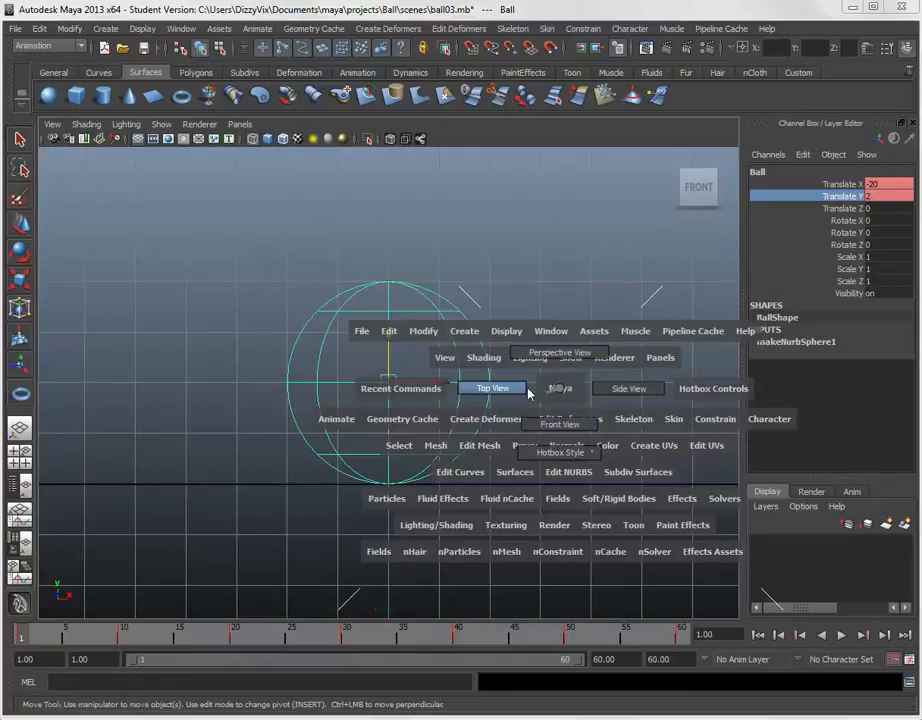
{"action": "mouse_move", "coordinate": [560, 424]}
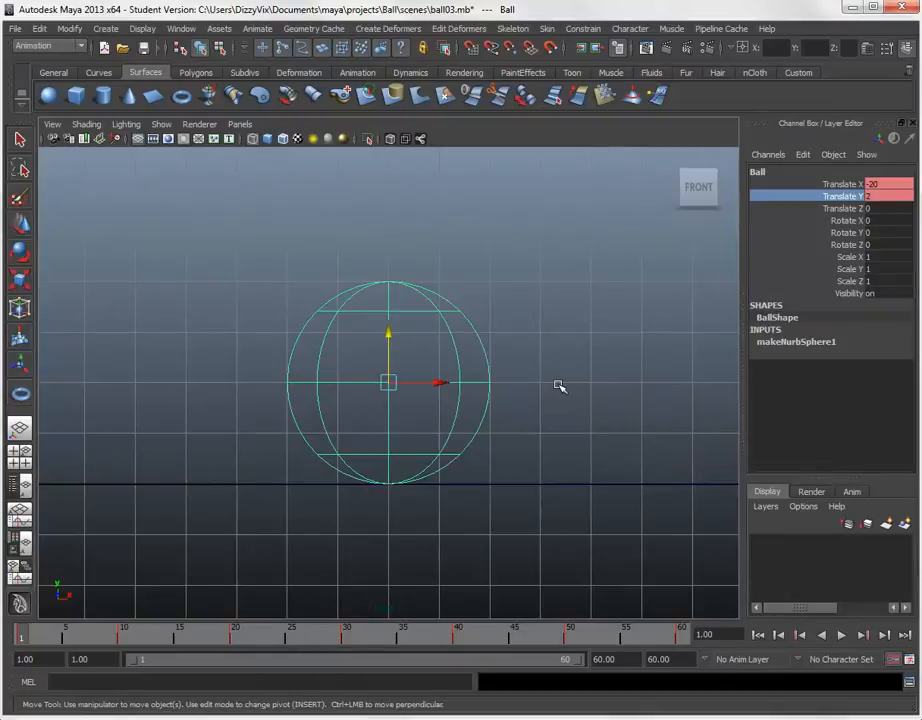
{"action": "mouse_move", "coordinate": [157, 386]}
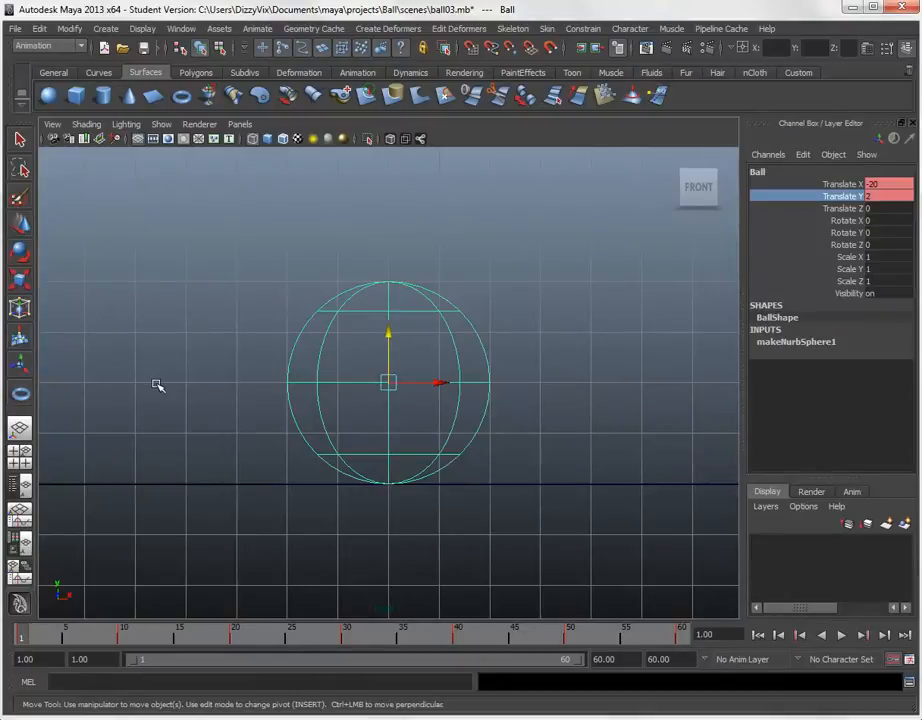
{"action": "mouse_move", "coordinate": [500, 352]}
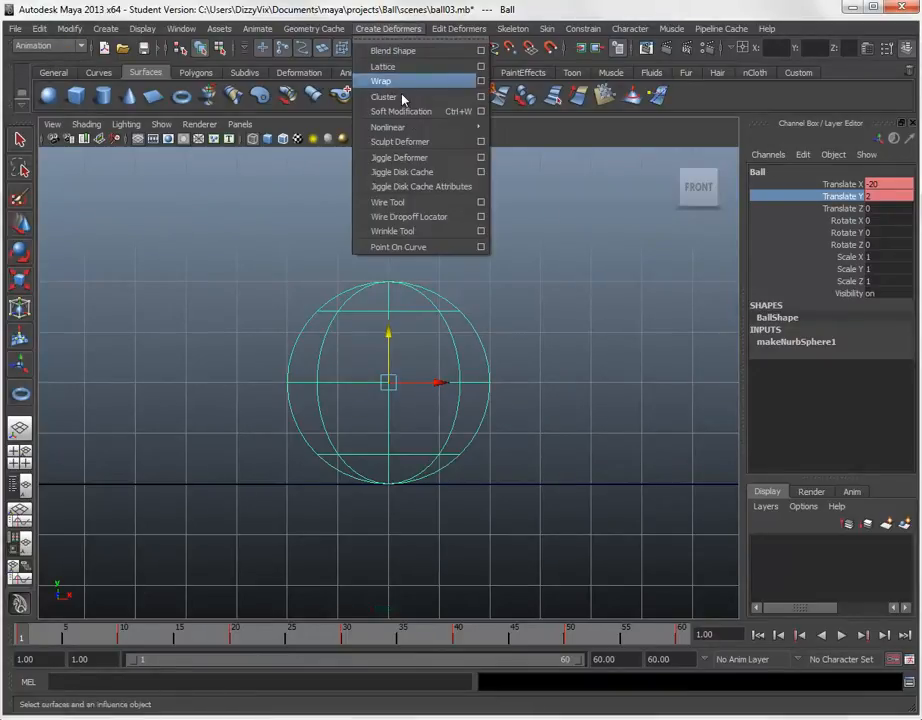
{"action": "mouse_move", "coordinate": [388, 127]}
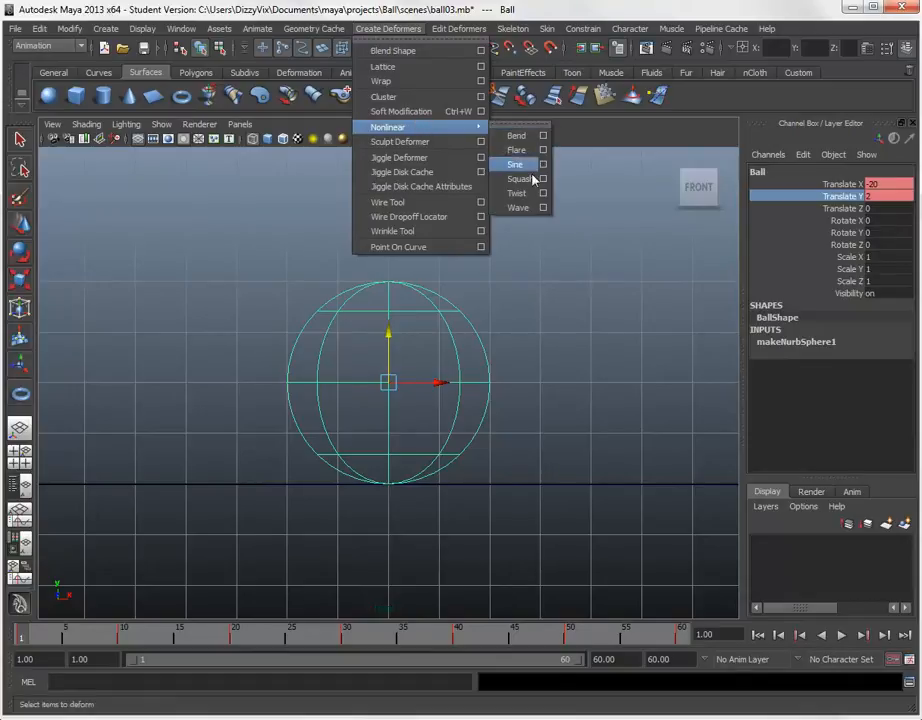
Add a Nonlinear Squash deformer to the selected ball
{"action": "left_click", "coordinate": [520, 179]}
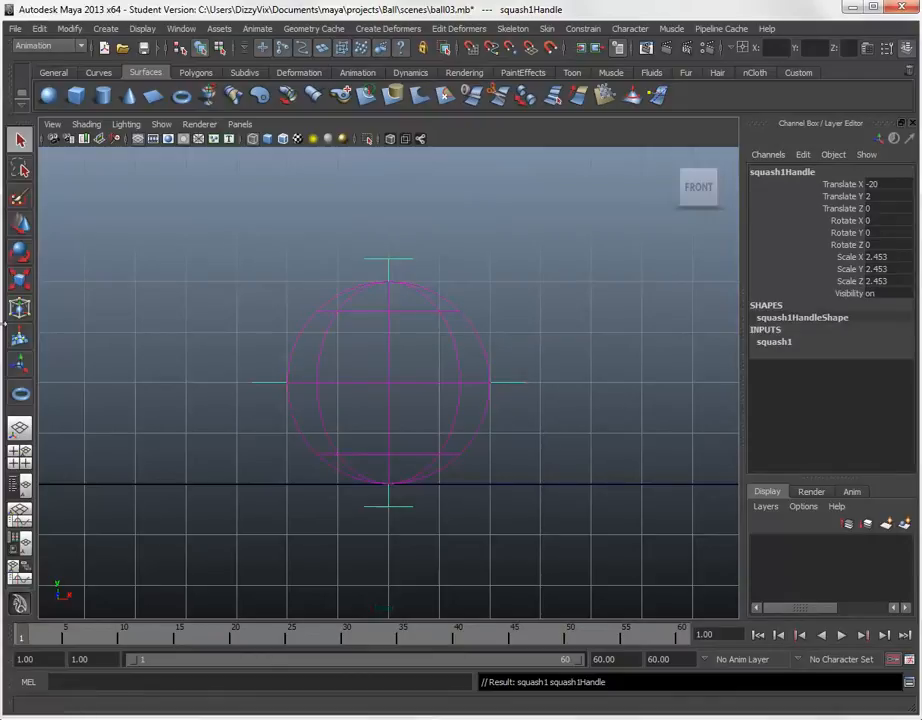
{"action": "mouse_move", "coordinate": [20, 363]}
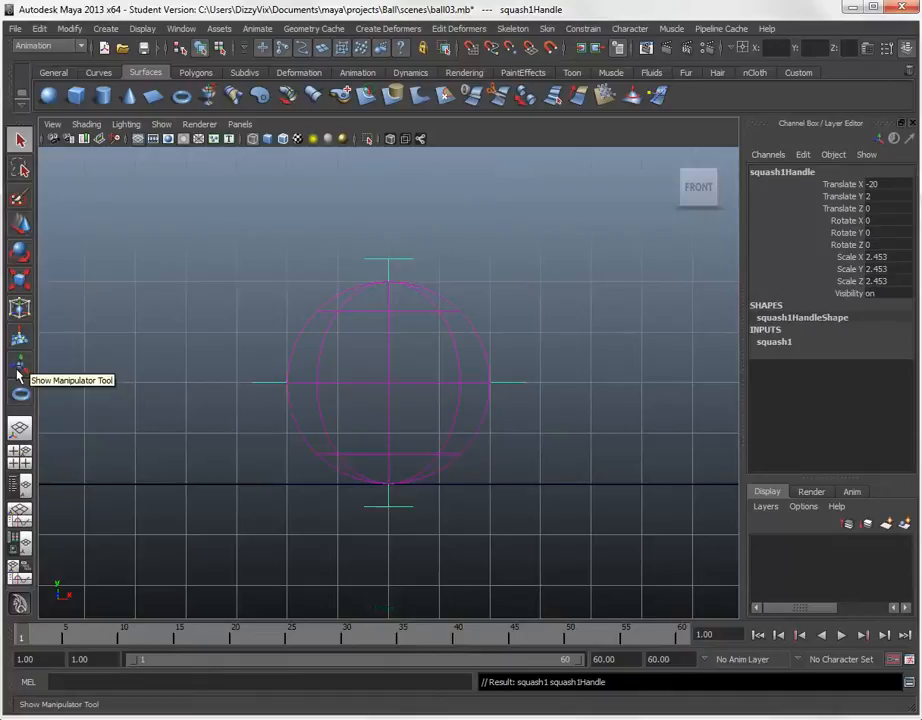
Test stretching the ball with the squash handle's manipulator, then undo the change
{"action": "left_click", "coordinate": [20, 362]}
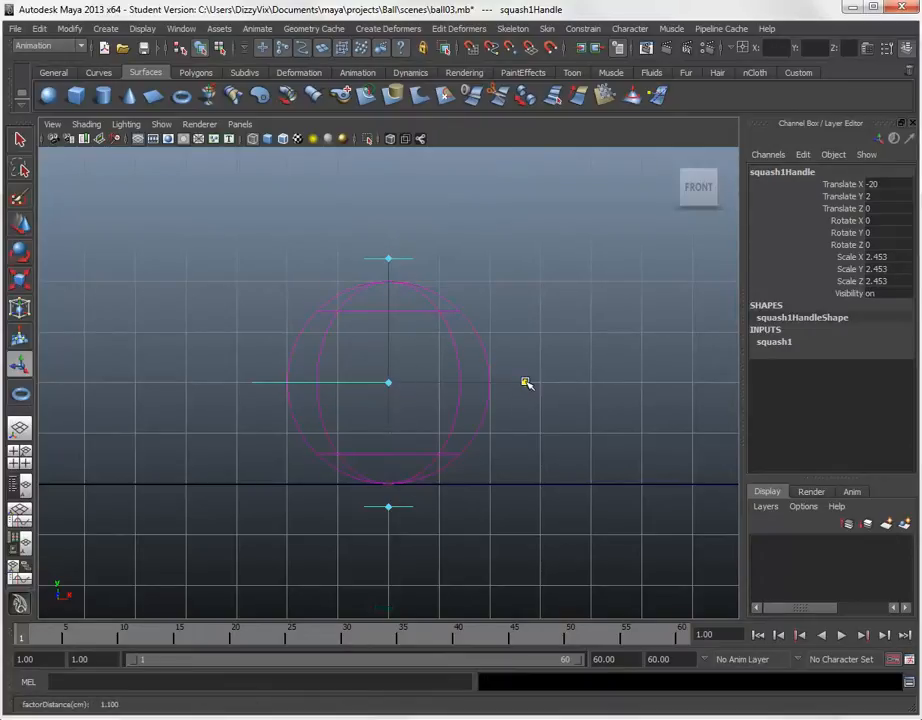
{"action": "left_click_drag", "start_coordinate": [528, 384], "coordinate": [500, 386]}
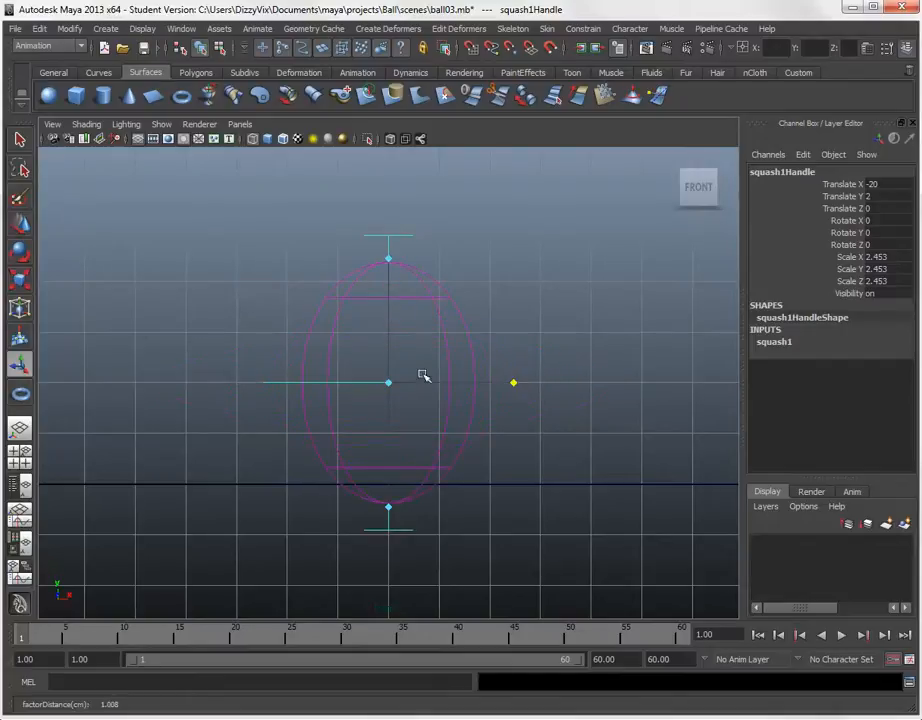
{"action": "mouse_move", "coordinate": [330, 478]}
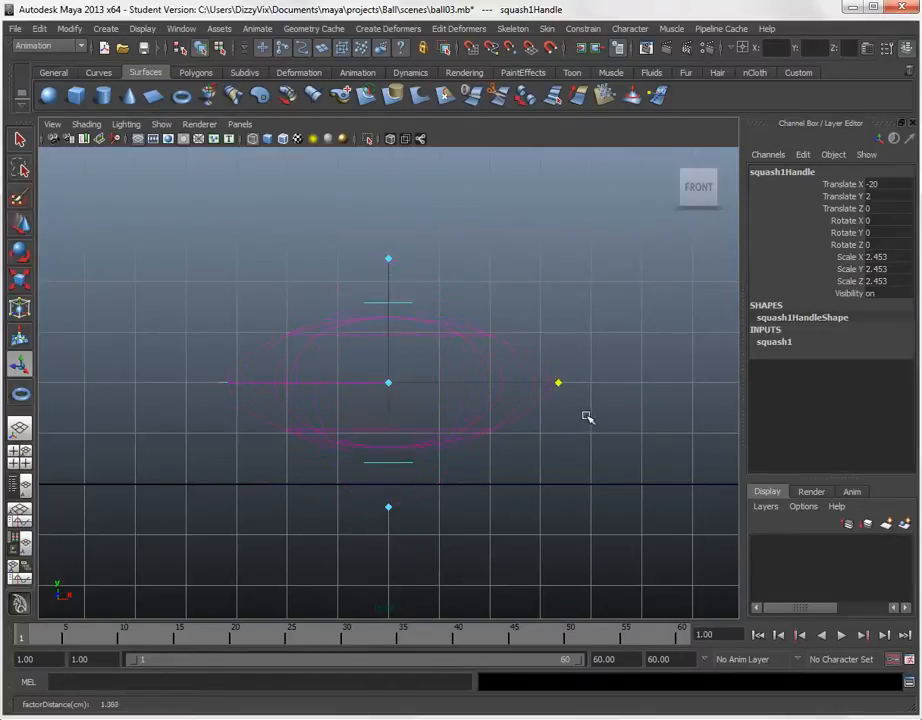
{"action": "key", "text": "ctrl+z"}
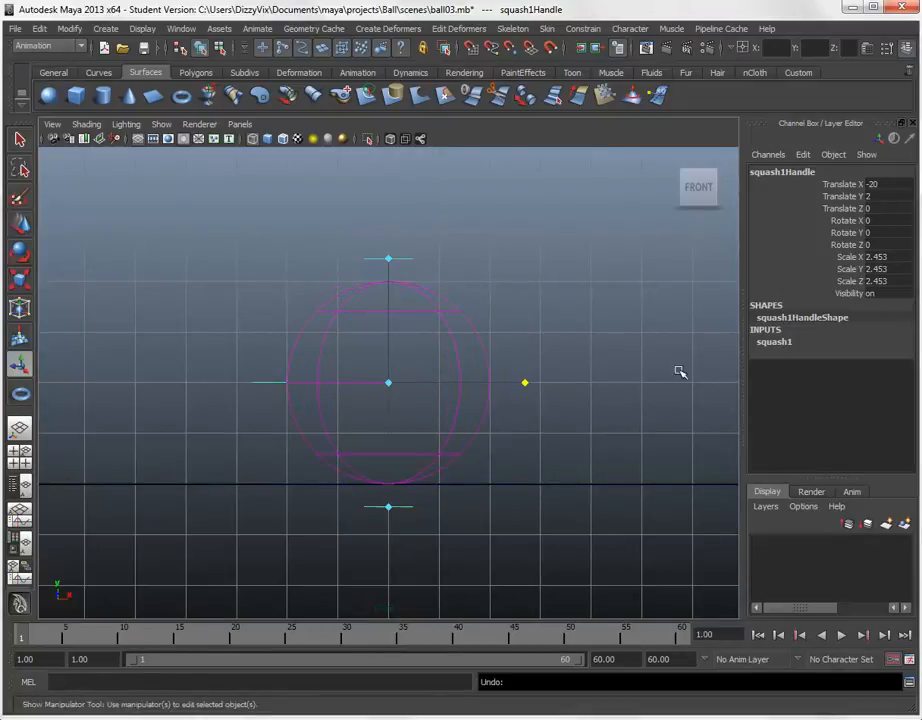
{"action": "left_click", "coordinate": [20, 140]}
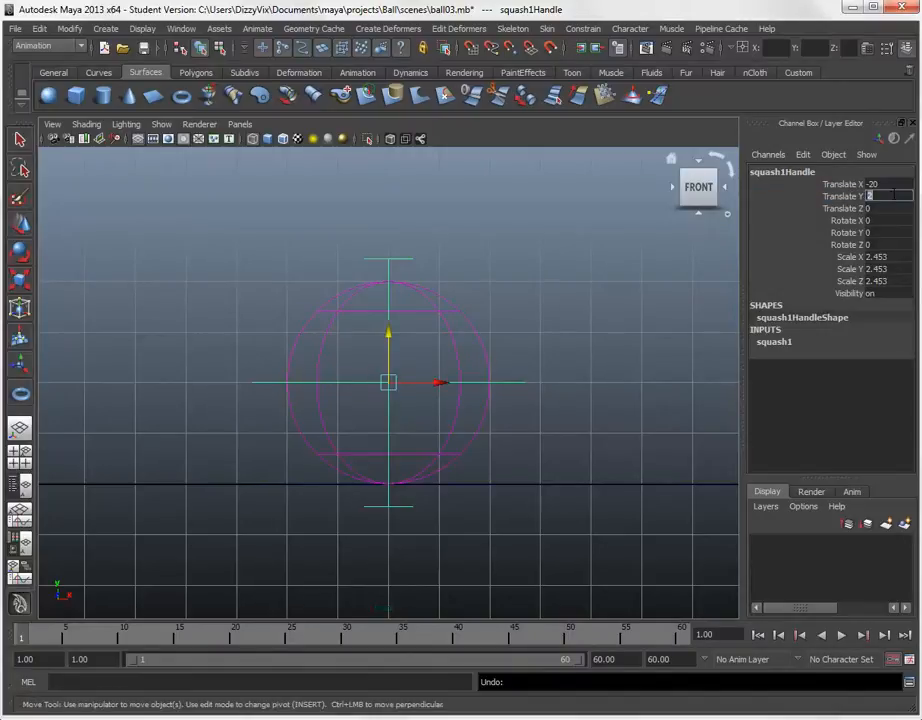
Move the squash handle to Translate Y 0 and scale it to 2, 4.2, 2
{"action": "left_click_drag", "start_coordinate": [388, 382], "coordinate": [388, 485]}
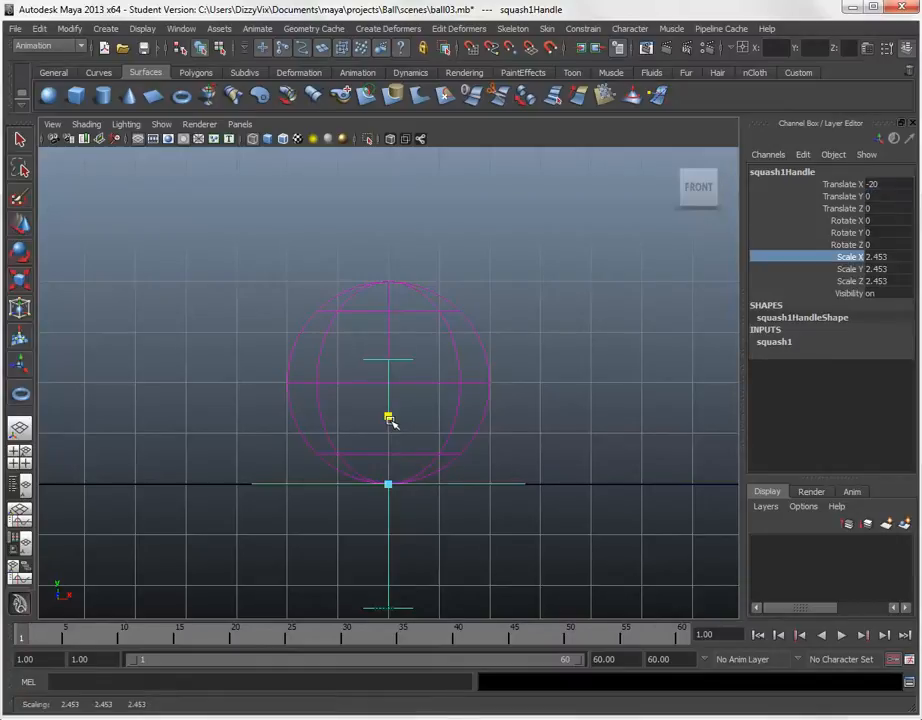
{"action": "left_click_drag", "start_coordinate": [388, 420], "coordinate": [388, 360]}
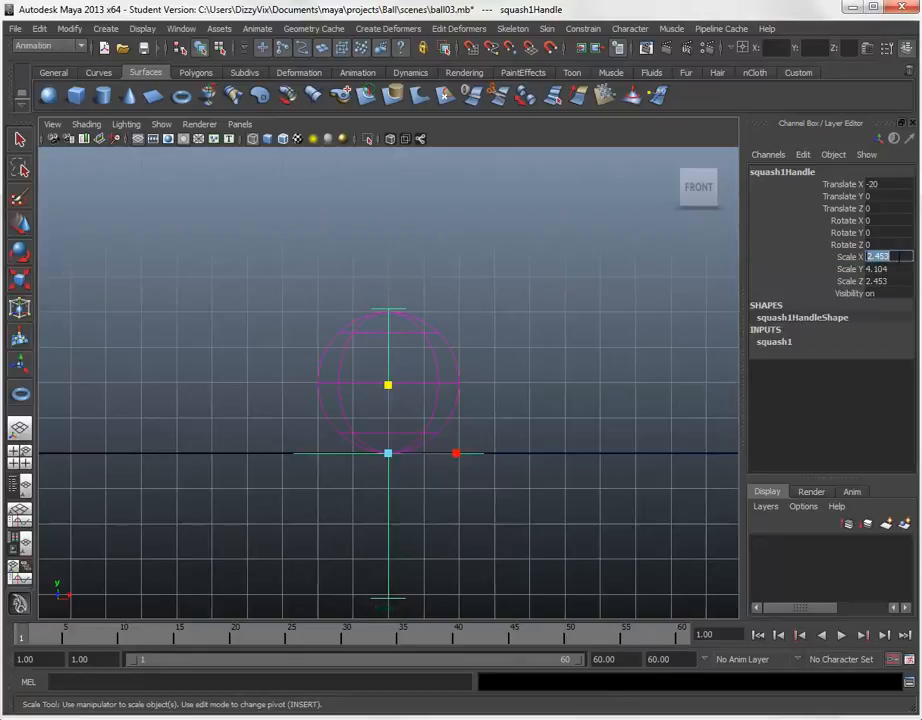
{"action": "type", "text": "2.5"}
{"action": "left_click", "coordinate": [889, 269]}
{"action": "type", "text": "4.2"}
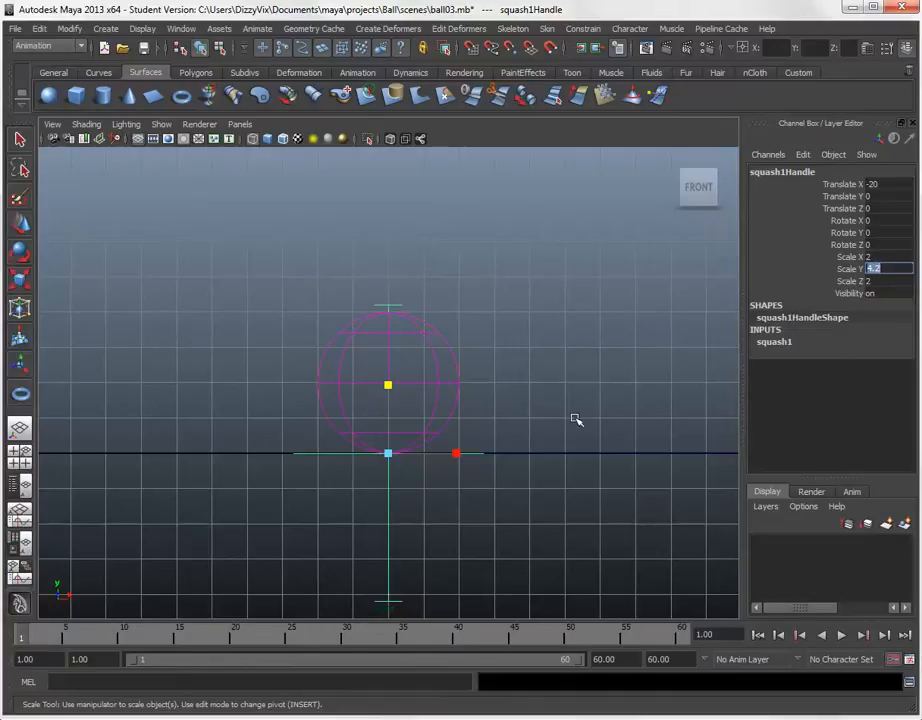
{"action": "mouse_move", "coordinate": [636, 366]}
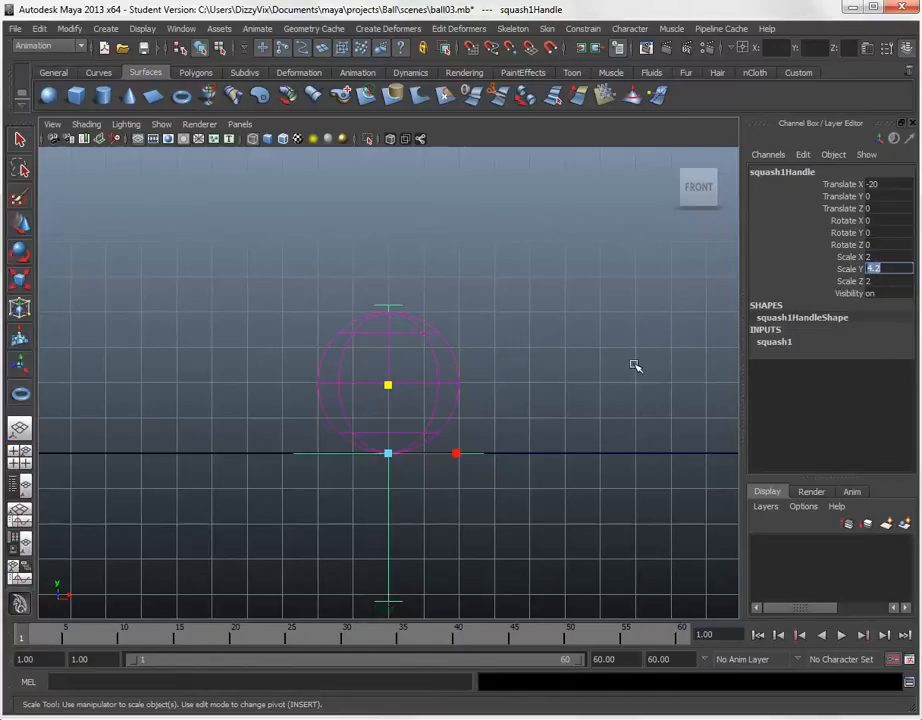
{"action": "left_click", "coordinate": [450, 456]}
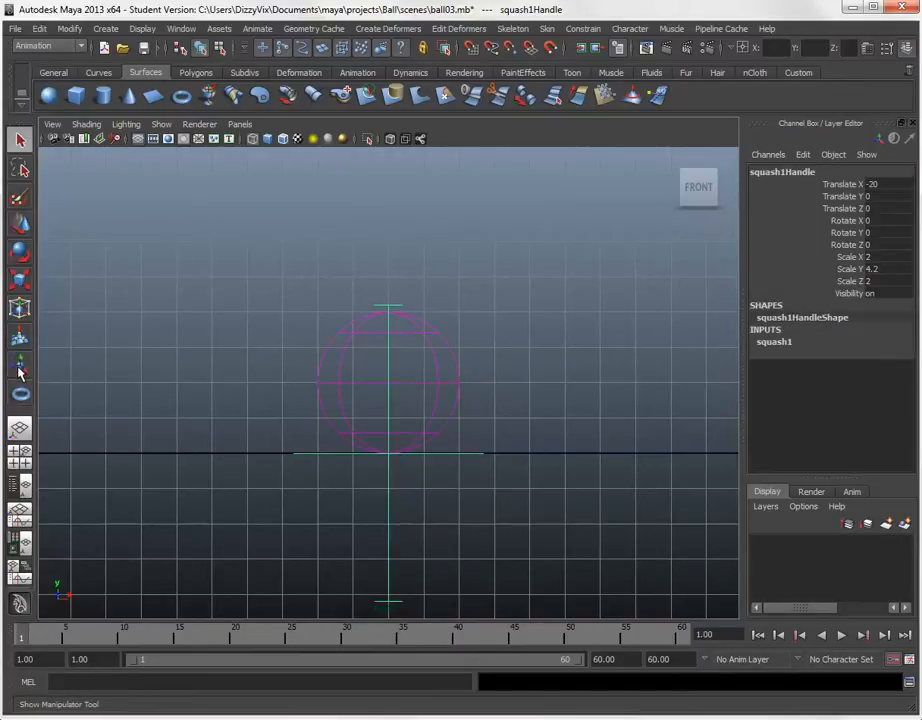
Show the squash manipulator, flatten the ball with Factor -1.7, then reset Factor to 0
{"action": "left_click", "coordinate": [20, 365]}
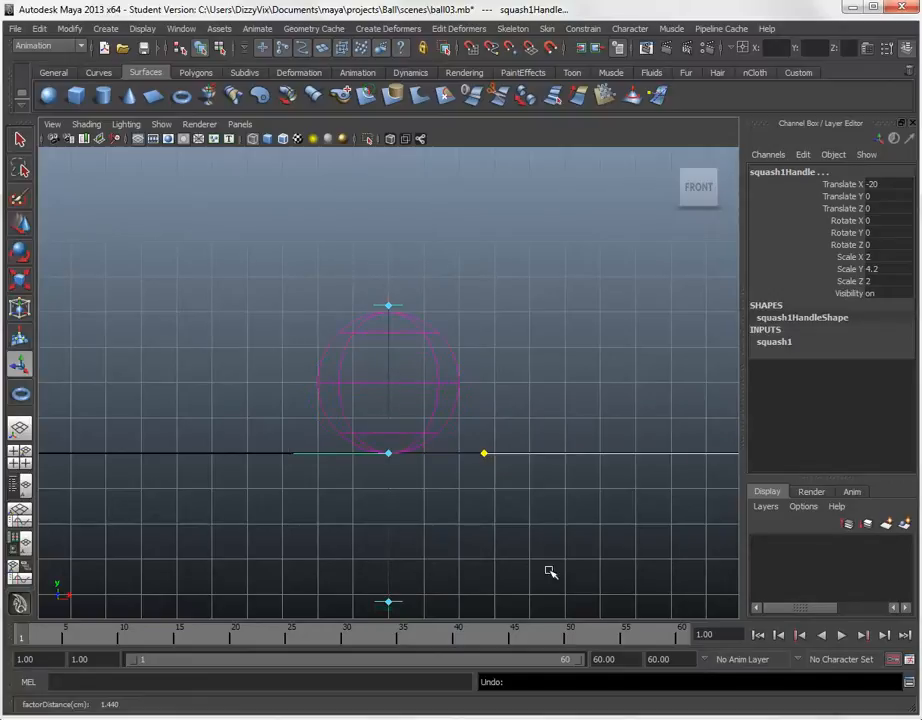
{"action": "mouse_move", "coordinate": [327, 305]}
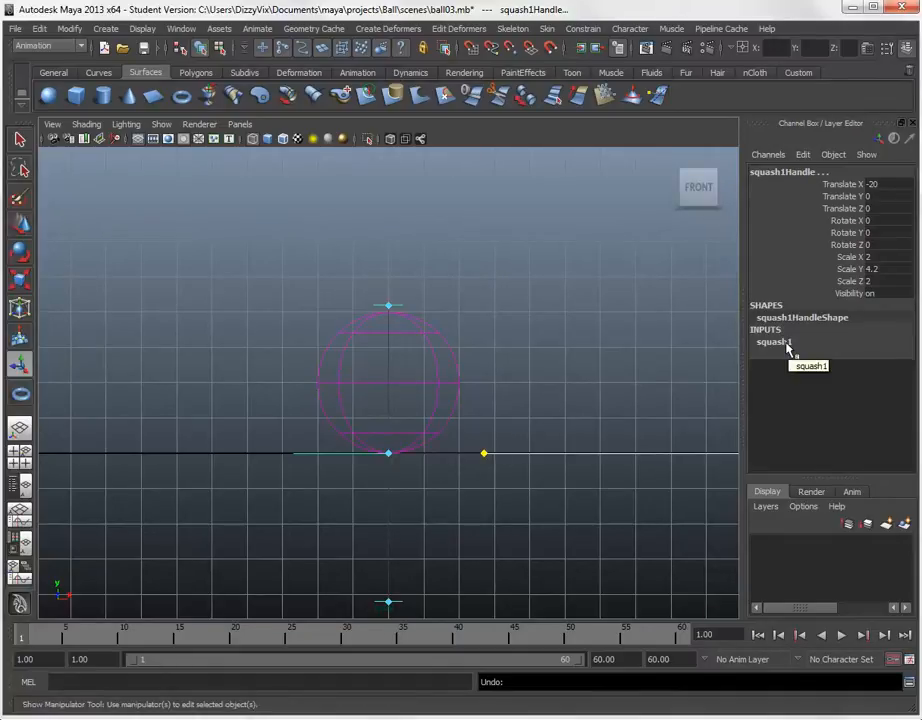
{"action": "left_click", "coordinate": [773, 341]}
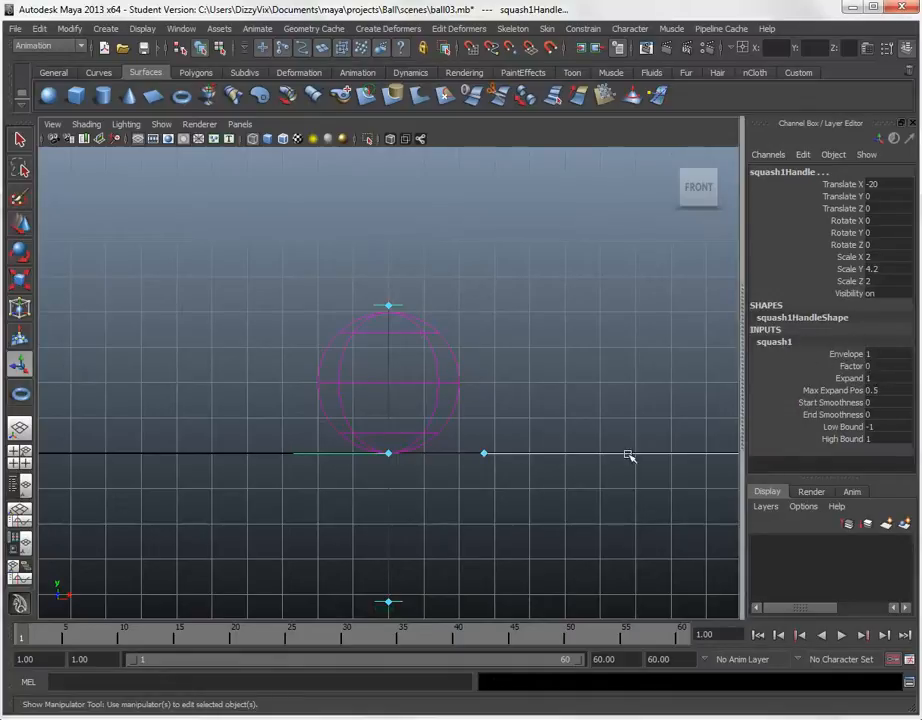
{"action": "mouse_move", "coordinate": [870, 367]}
{"action": "type", "text": "-1.7"}
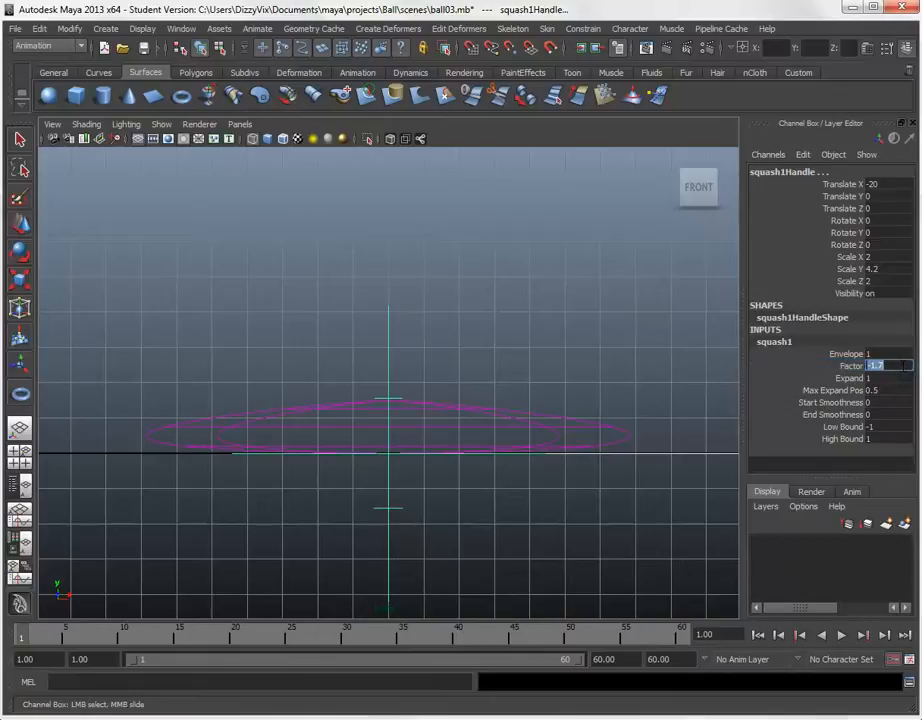
{"action": "type", "text": "0"}
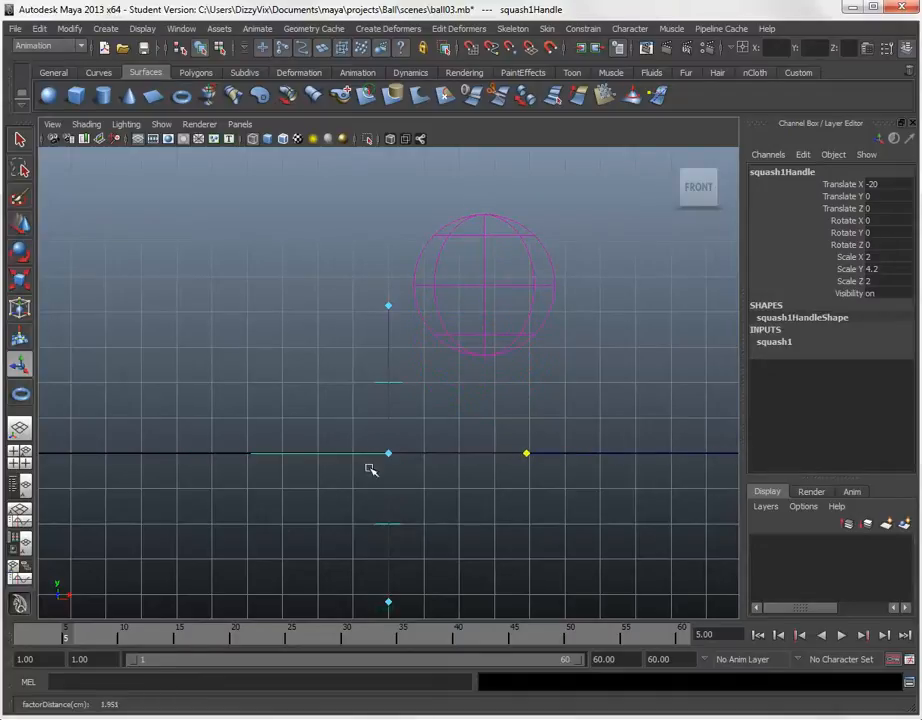
{"action": "mouse_move", "coordinate": [490, 345]}
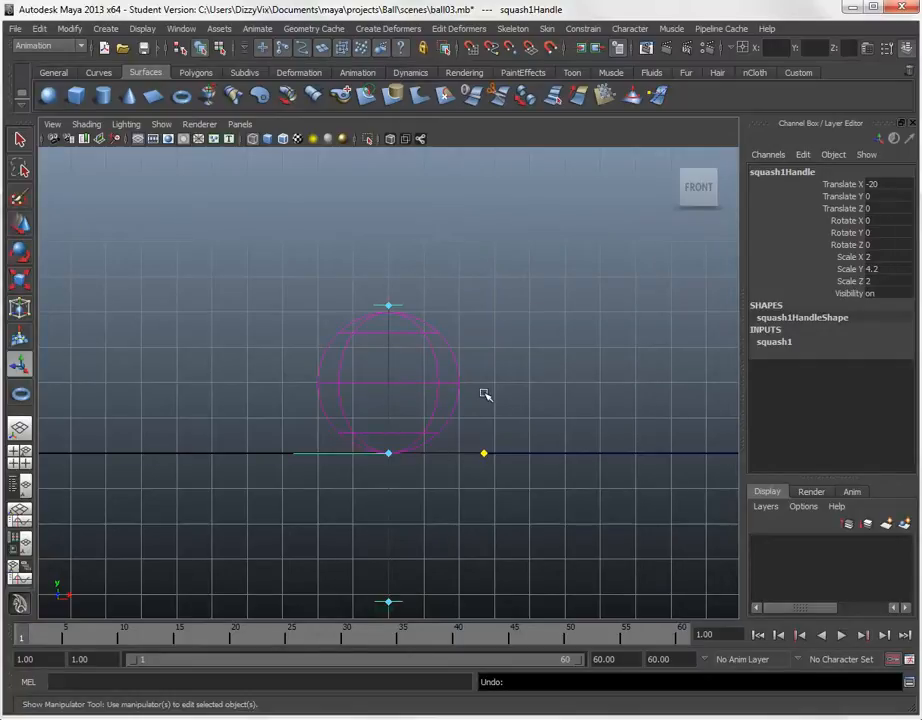
{"action": "mouse_move", "coordinate": [392, 447]}
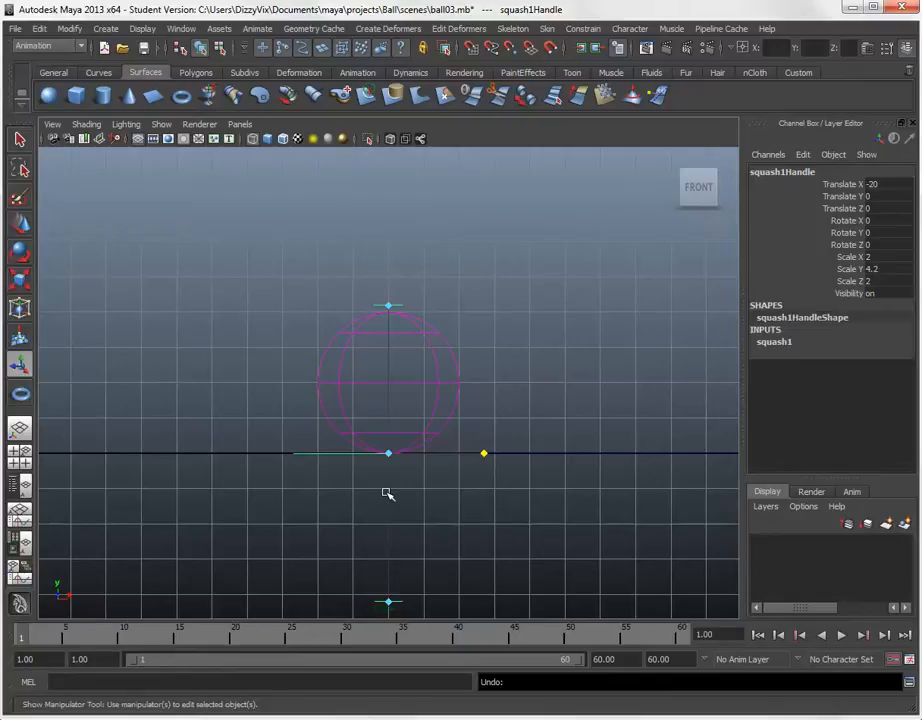
Select squash1Handle plus the Ball and parent the handle with Edit > Parent
{"action": "left_click", "coordinate": [393, 512]}
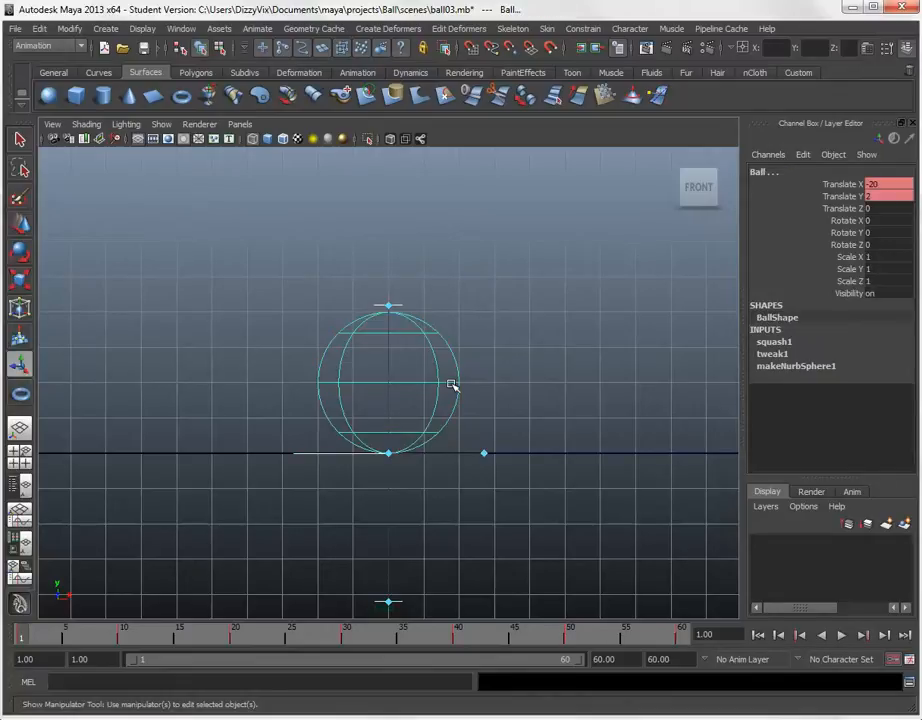
{"action": "mouse_move", "coordinate": [430, 332]}
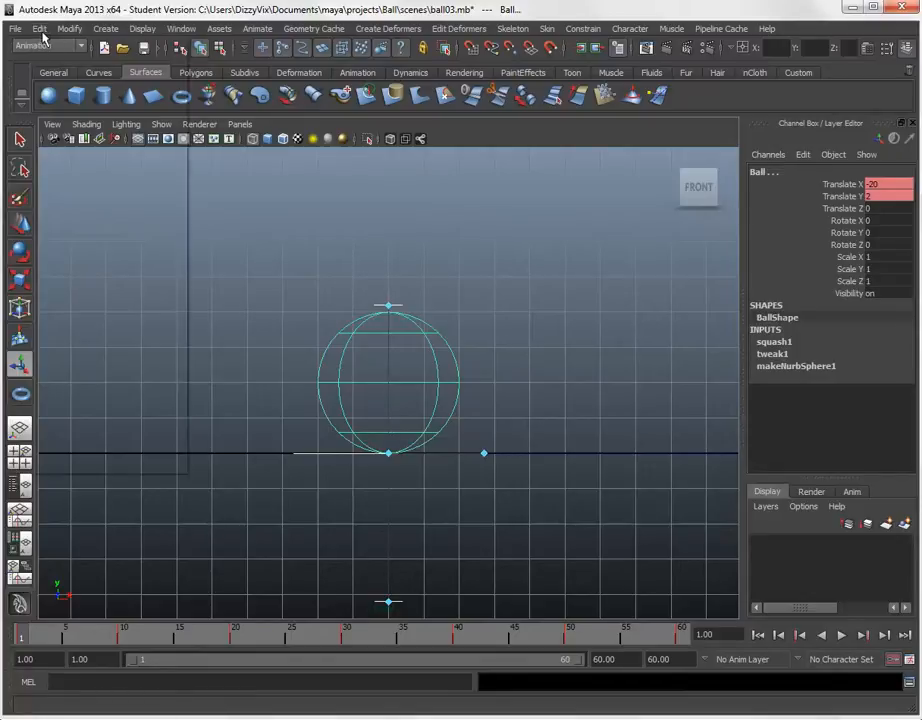
{"action": "left_click", "coordinate": [39, 28]}
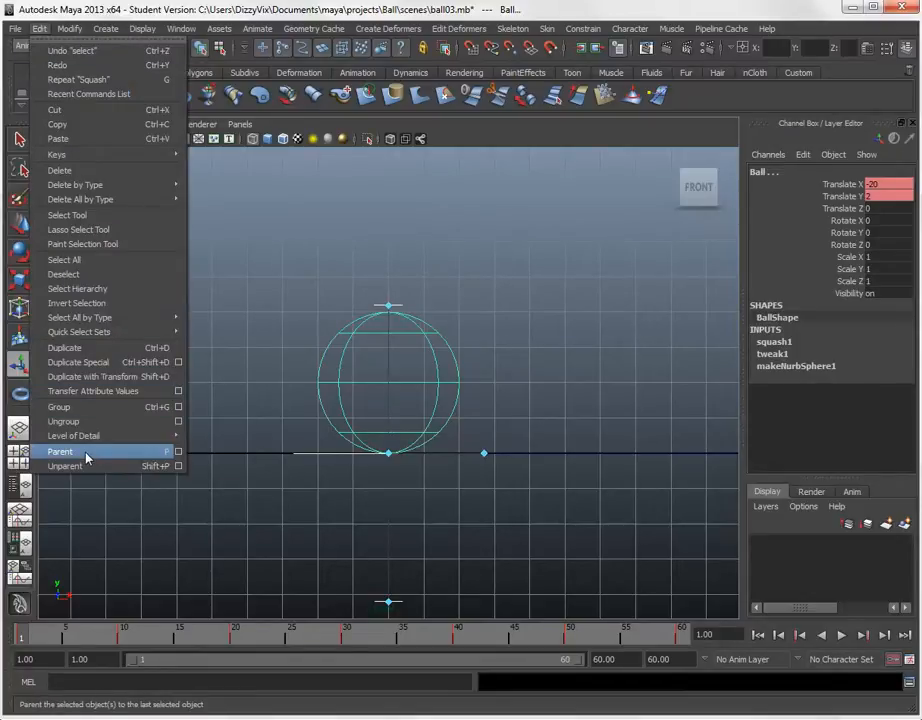
{"action": "mouse_move", "coordinate": [125, 456]}
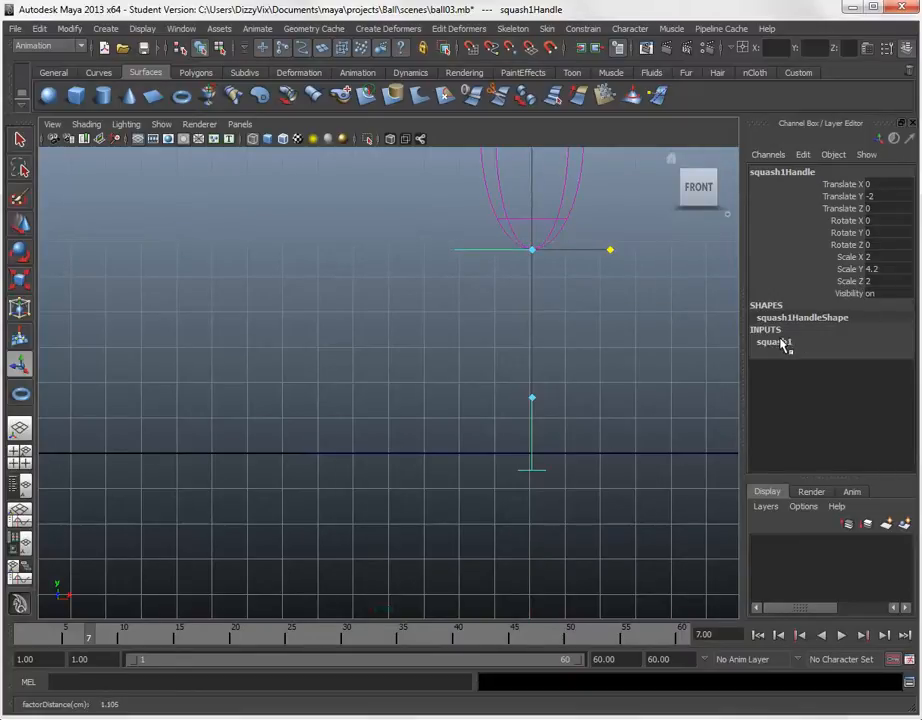
At frame 7, test the squash Factor by dragging and typing values, ending at 0
{"action": "left_click", "coordinate": [774, 341]}
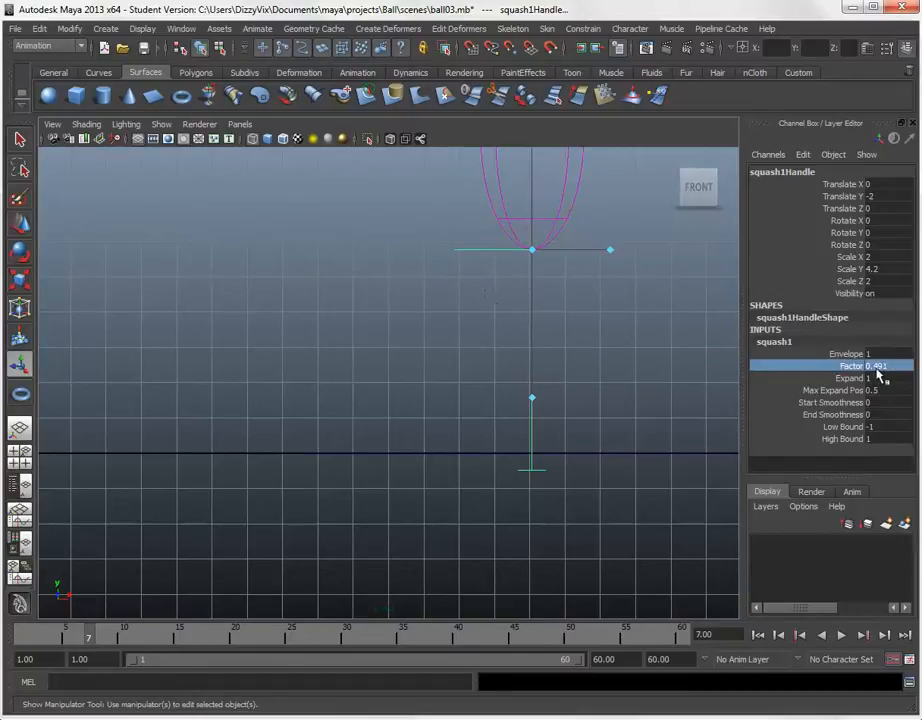
{"action": "double_click", "coordinate": [880, 365]}
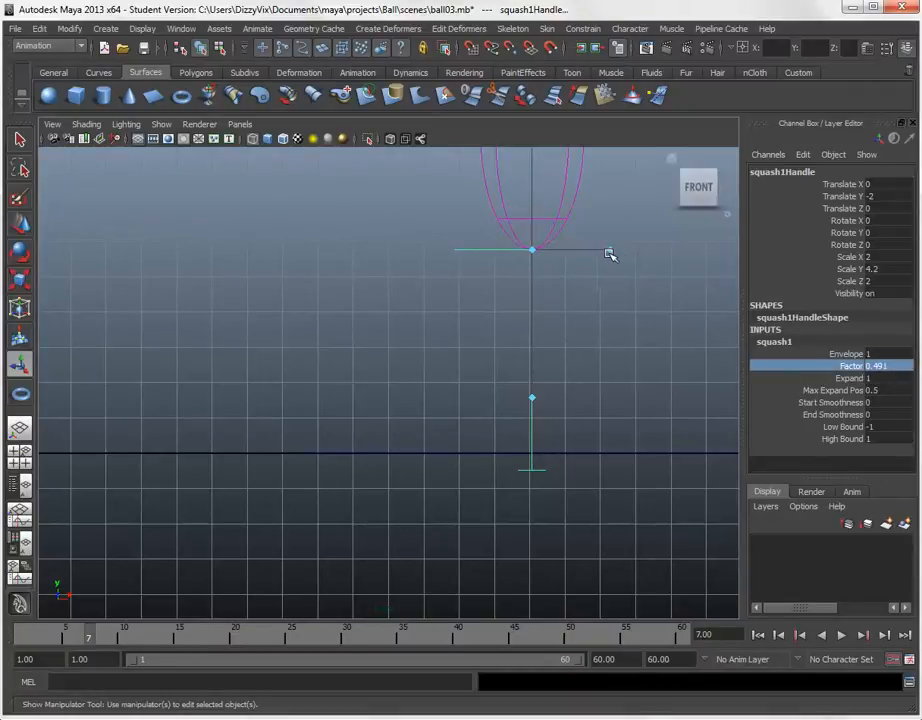
{"action": "left_click_drag", "start_coordinate": [533, 250], "coordinate": [568, 250]}
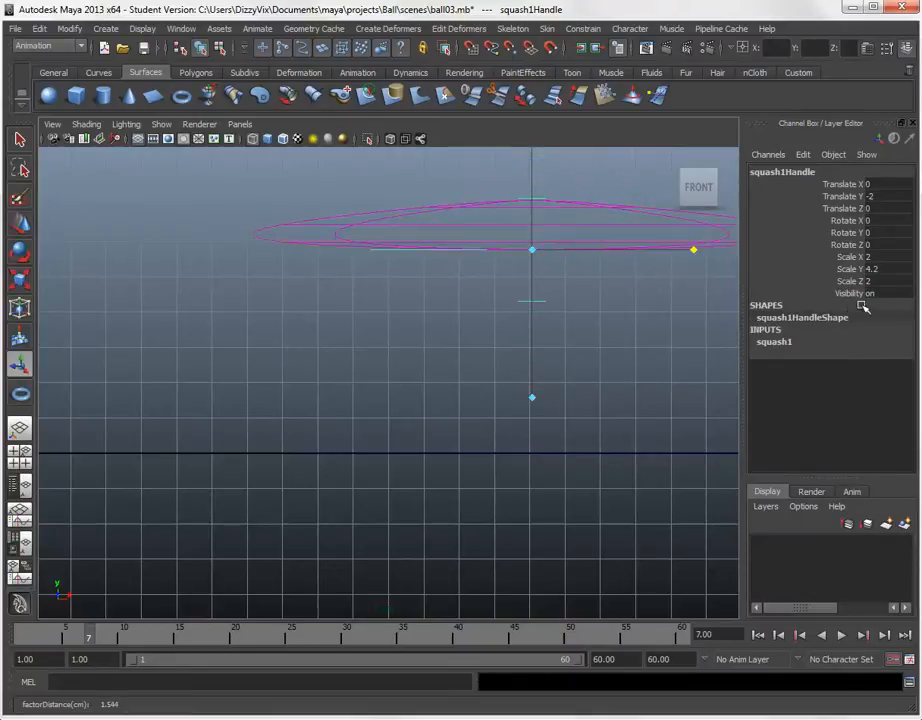
{"action": "left_click_drag", "start_coordinate": [693, 249], "coordinate": [636, 249]}
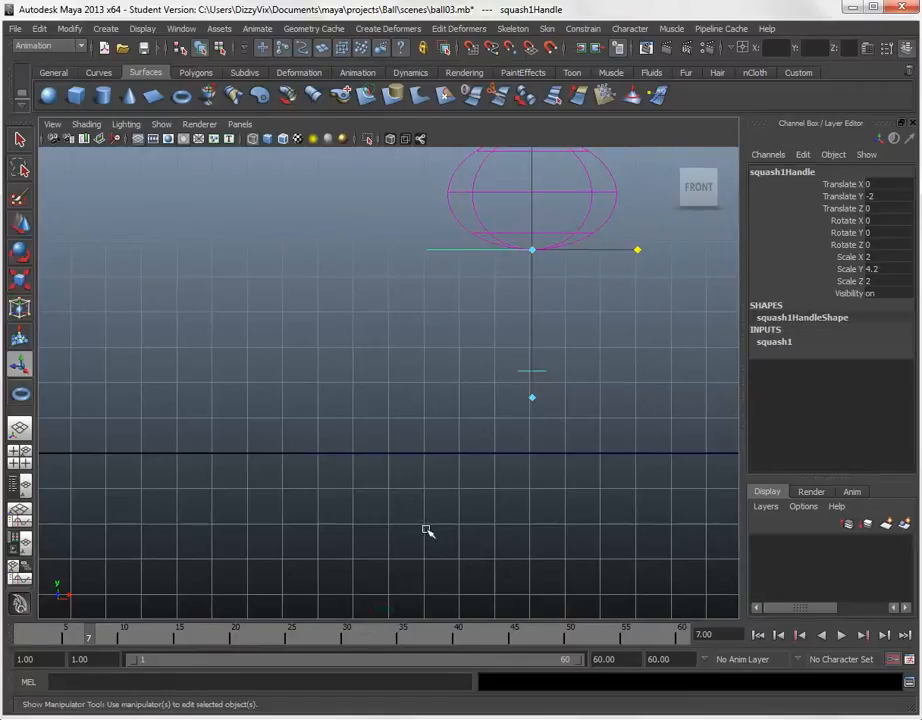
{"action": "left_click", "coordinate": [773, 341]}
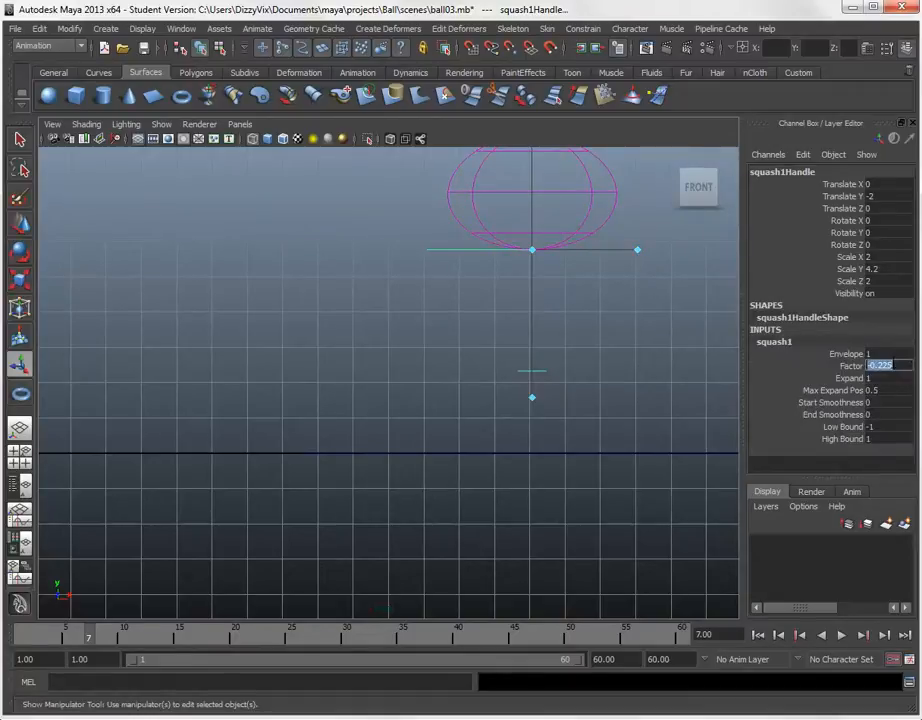
{"action": "type", "text": "1"}
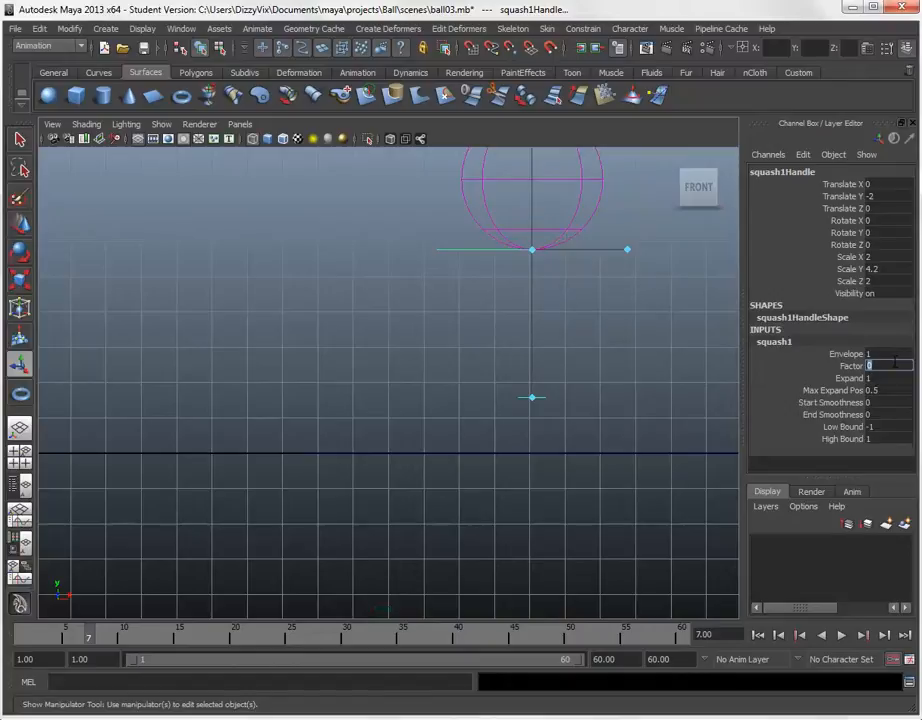
{"action": "left_click", "coordinate": [605, 394]}
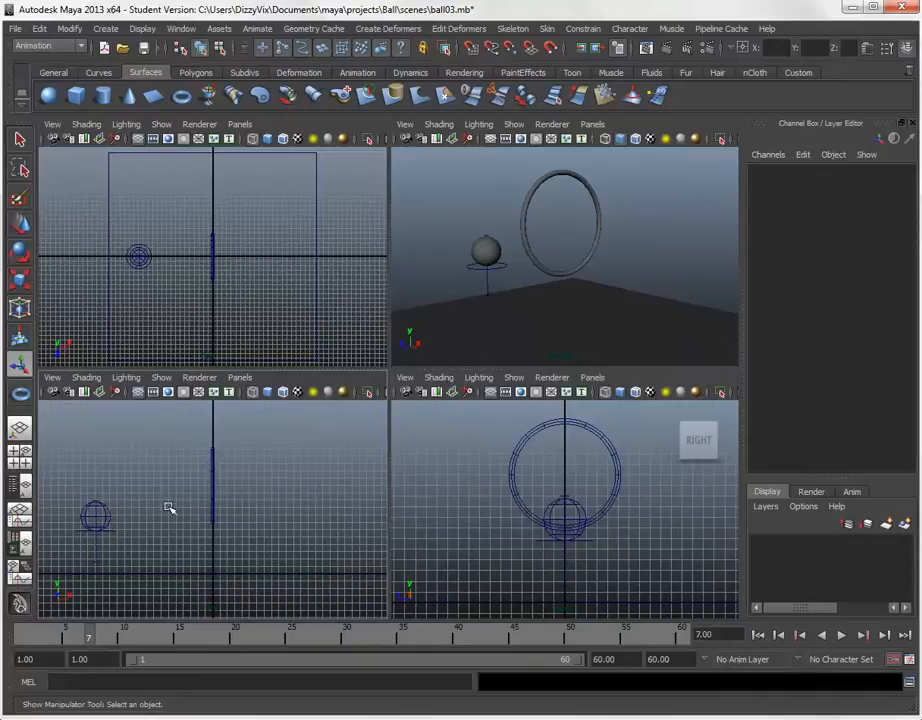
{"action": "mouse_move", "coordinate": [547, 383]}
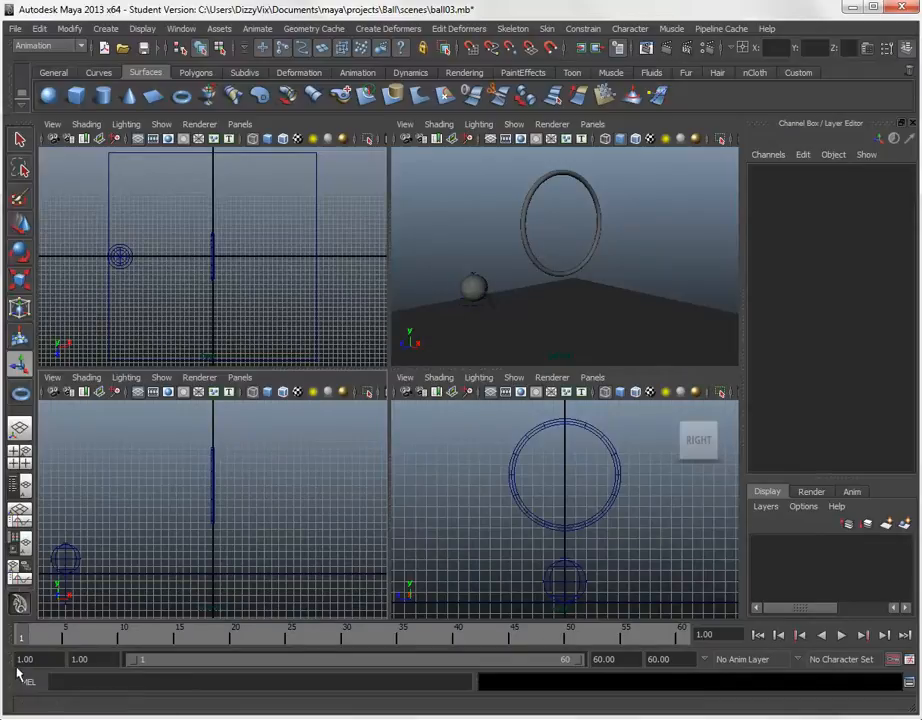
{"action": "mouse_move", "coordinate": [142, 547]}
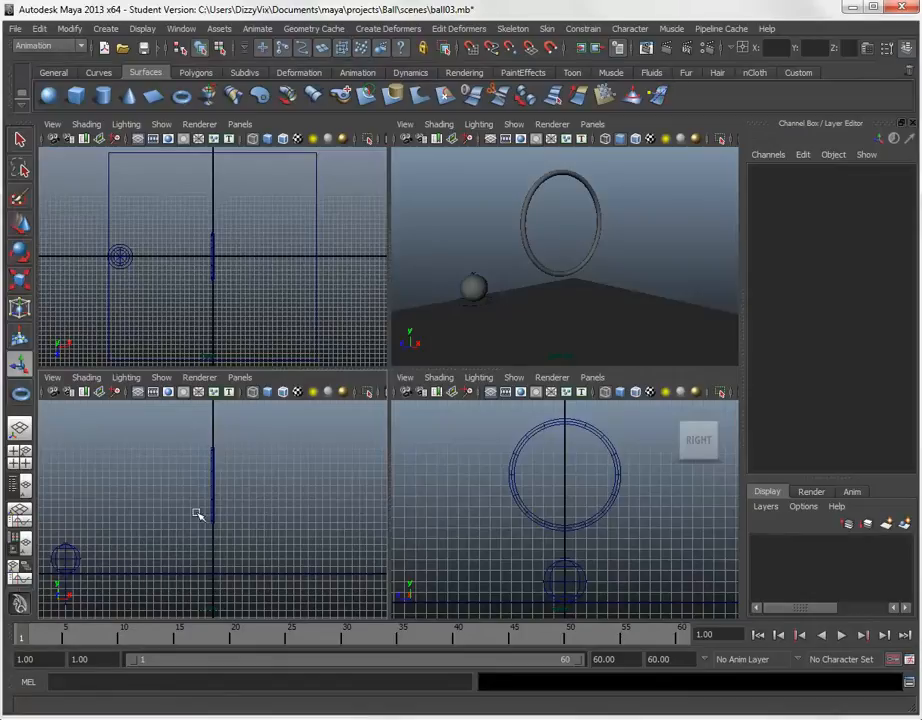
{"action": "mouse_move", "coordinate": [497, 297]}
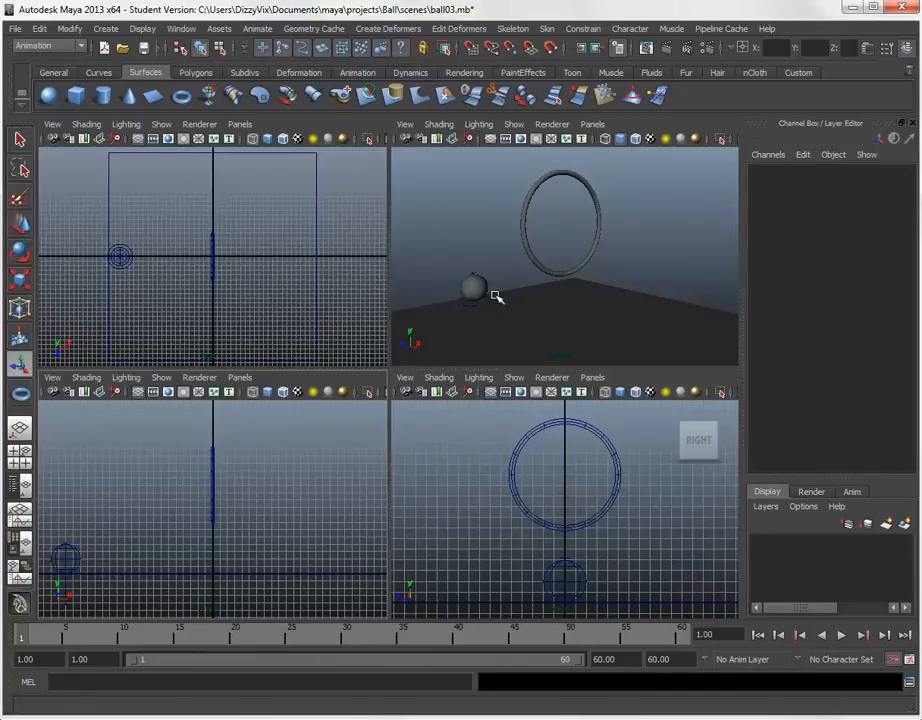
Select the ball to list its keyed translate channels and squash1 input
{"action": "left_click", "coordinate": [473, 288]}
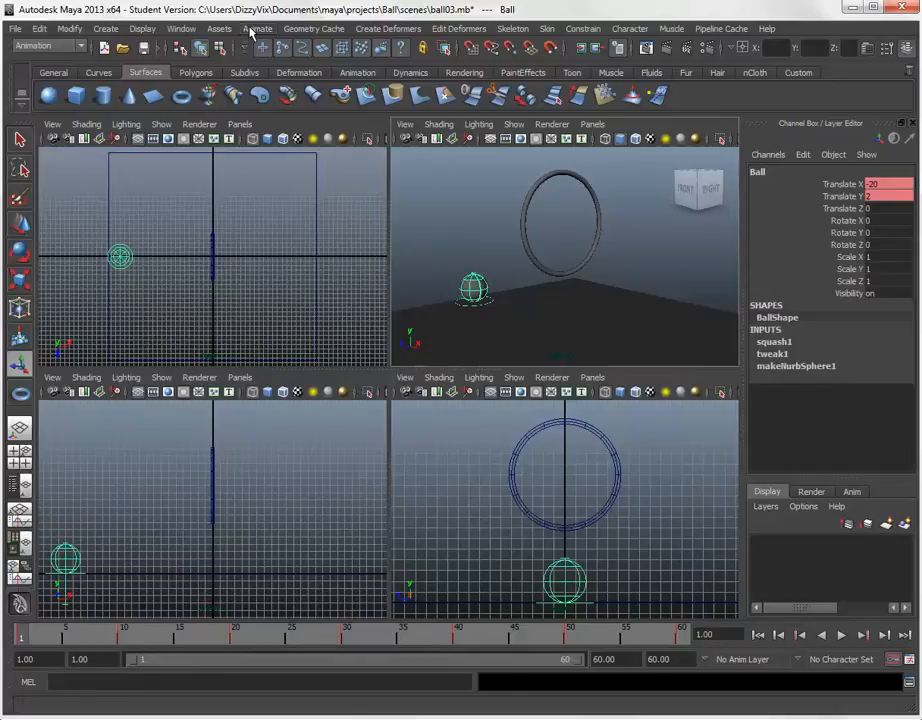
Open Animate > Set Driven Key > Set with the ball loaded as driven
{"action": "left_click", "coordinate": [258, 28]}
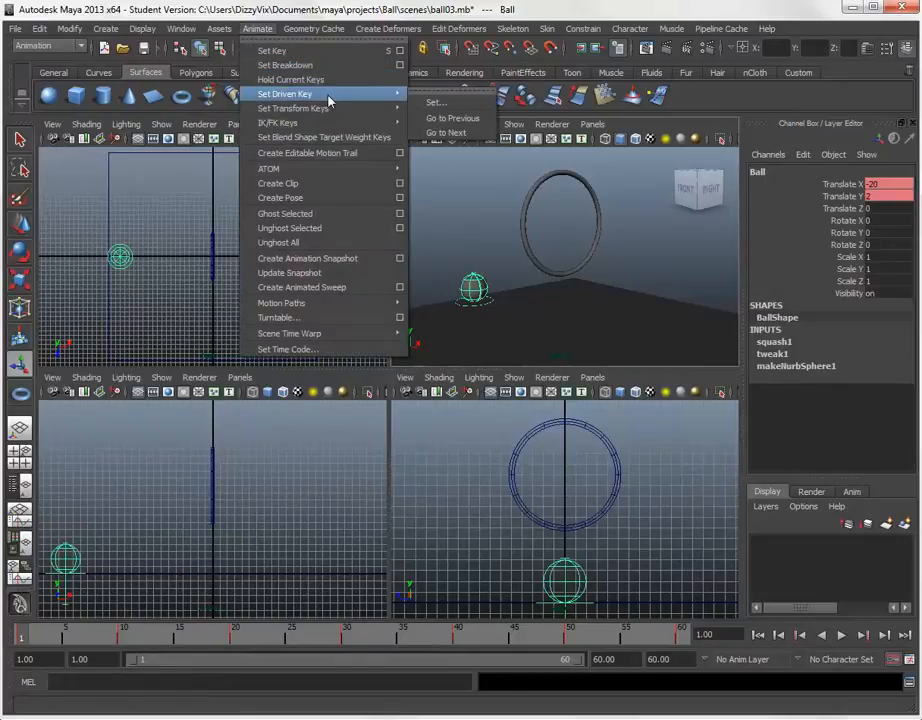
{"action": "mouse_move", "coordinate": [436, 102]}
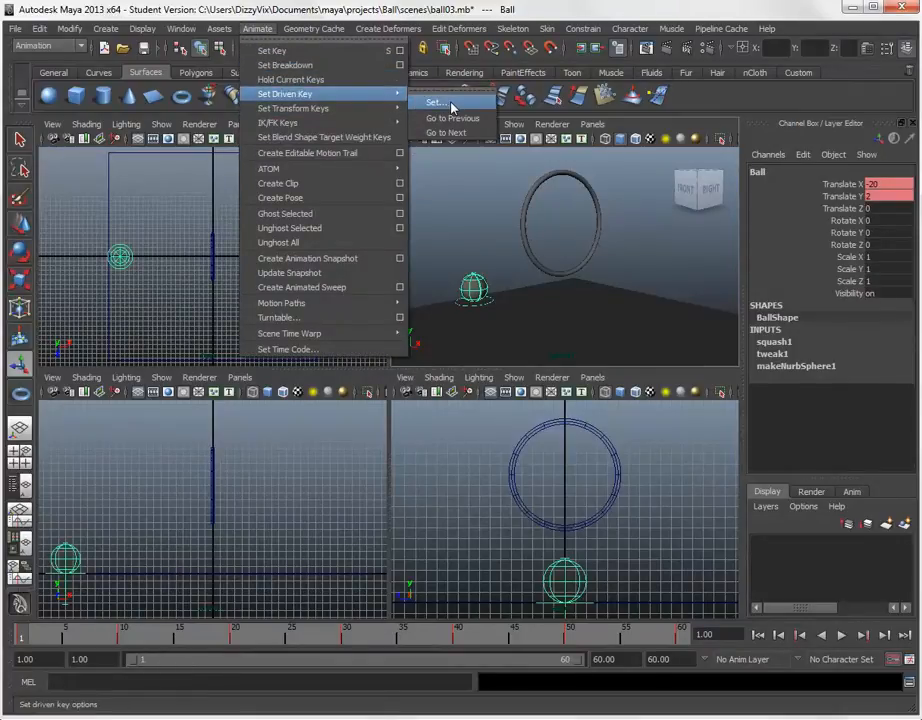
{"action": "left_click", "coordinate": [435, 102]}
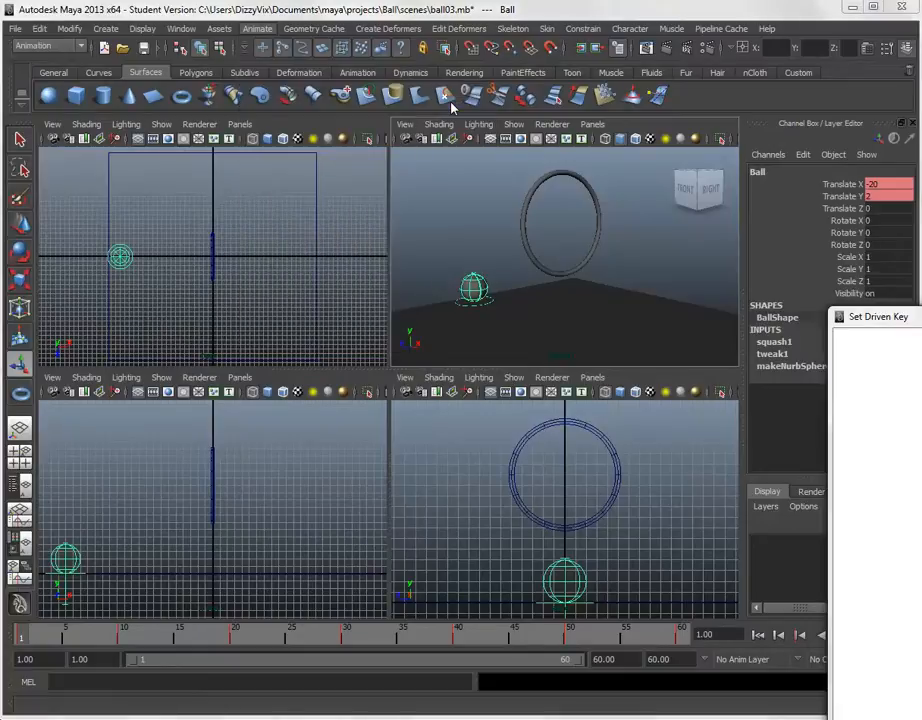
{"action": "left_click", "coordinate": [877, 316]}
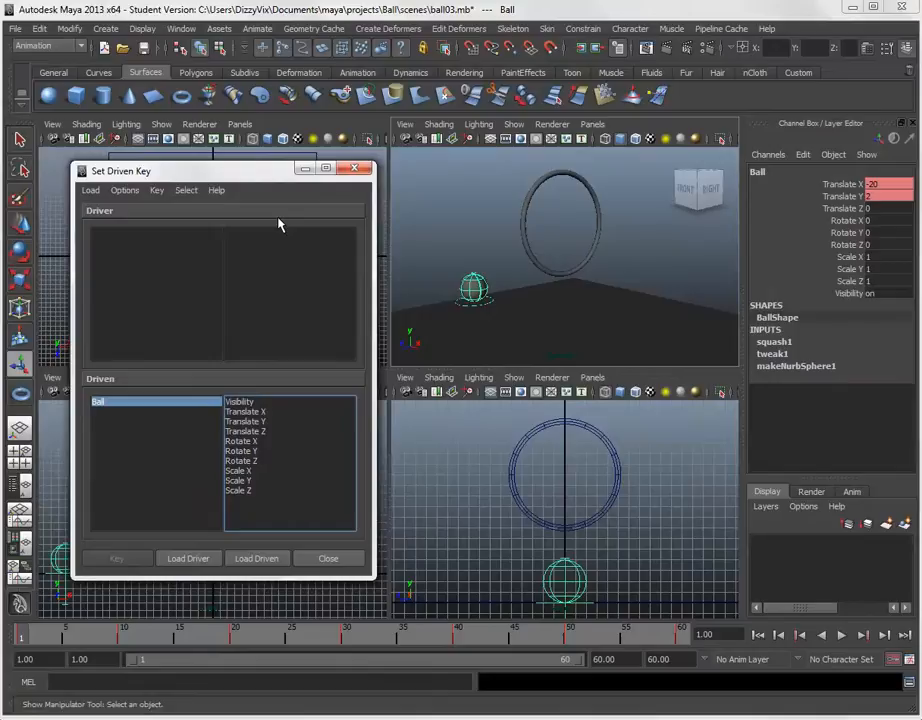
{"action": "mouse_move", "coordinate": [88, 213]}
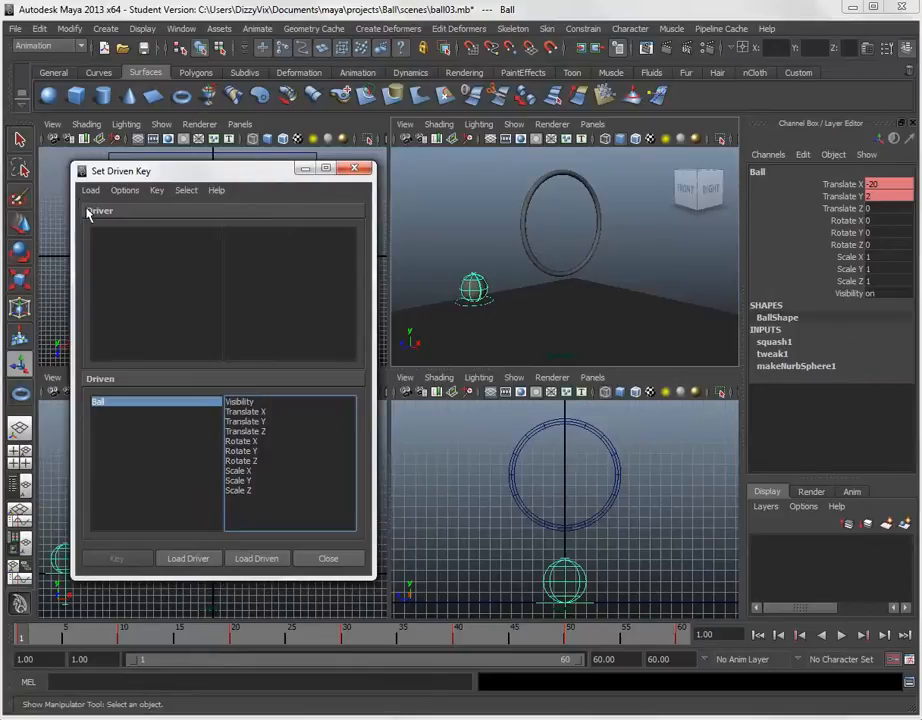
{"action": "mouse_move", "coordinate": [95, 222]}
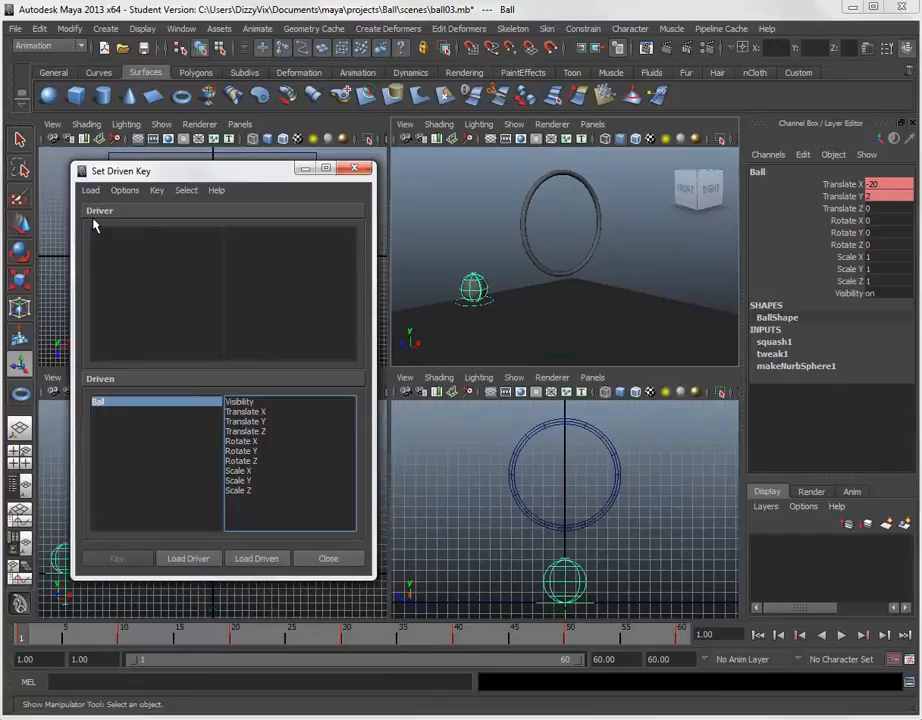
{"action": "mouse_move", "coordinate": [108, 220]}
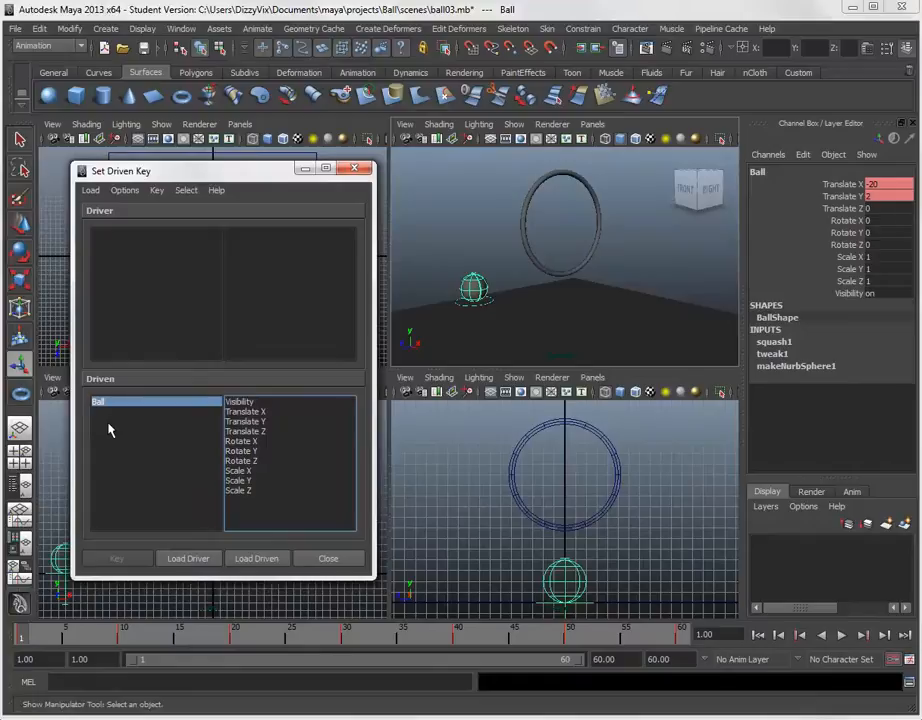
{"action": "mouse_move", "coordinate": [223, 503]}
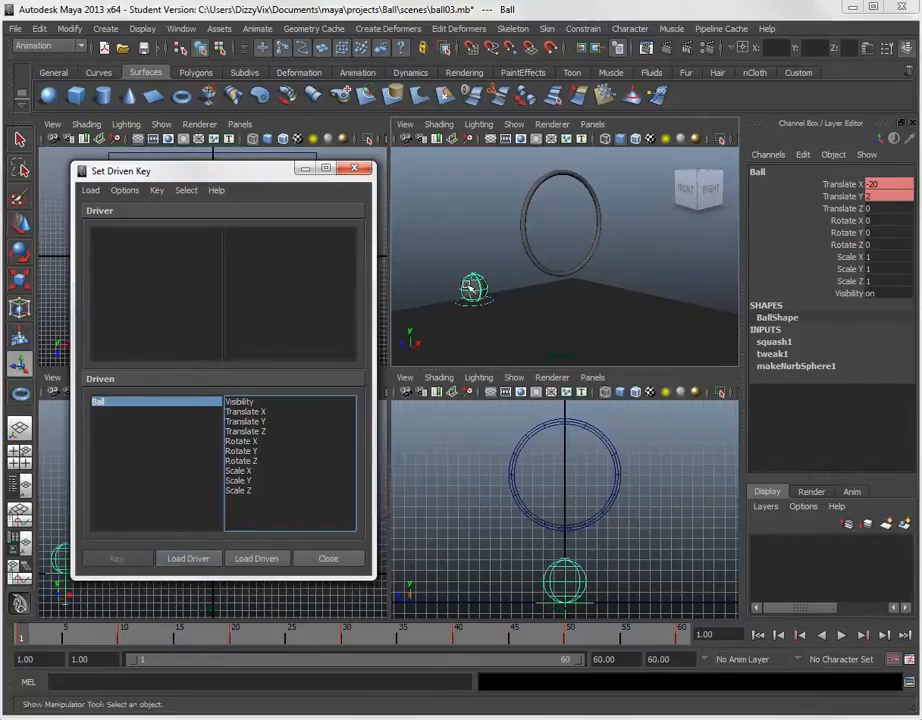
In Set Driven Key, load Ball Translate Y as driver and squash1 Factor as driven
{"action": "left_click", "coordinate": [188, 558]}
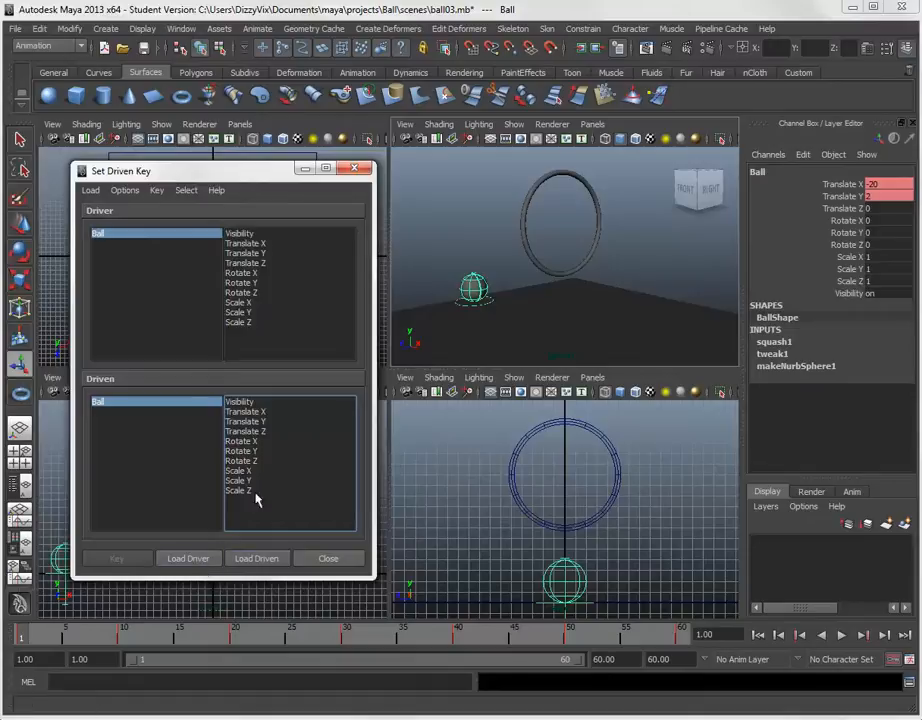
{"action": "left_click", "coordinate": [246, 253]}
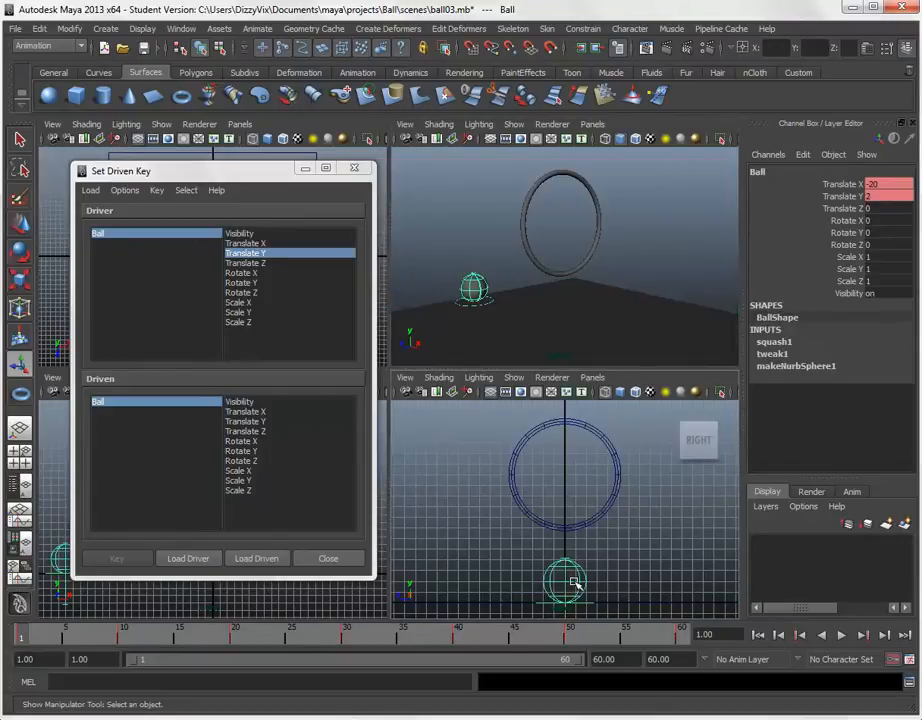
{"action": "left_click", "coordinate": [773, 341]}
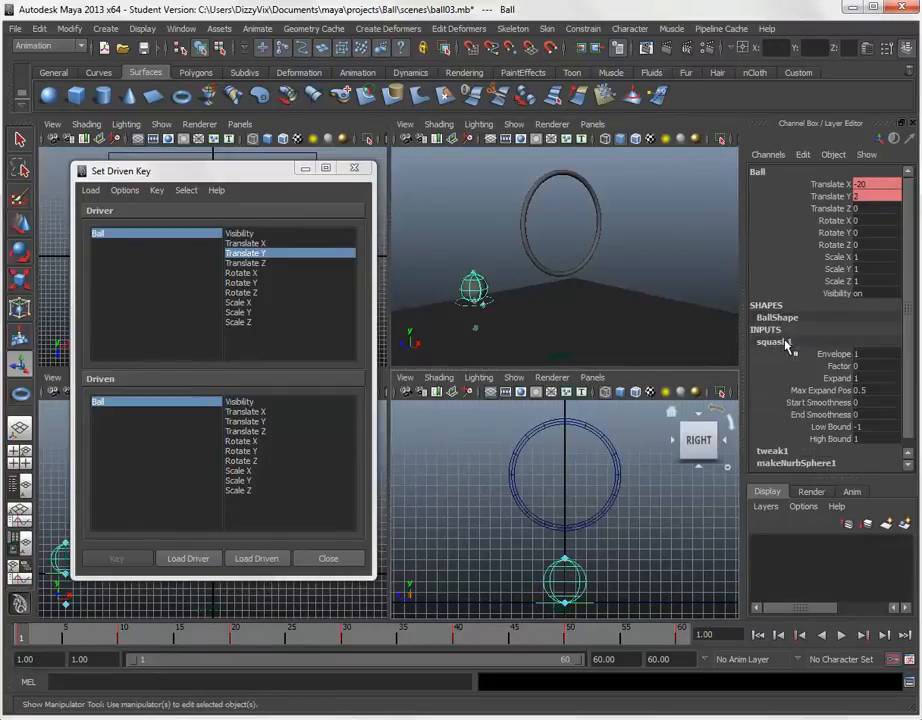
{"action": "left_click", "coordinate": [840, 366]}
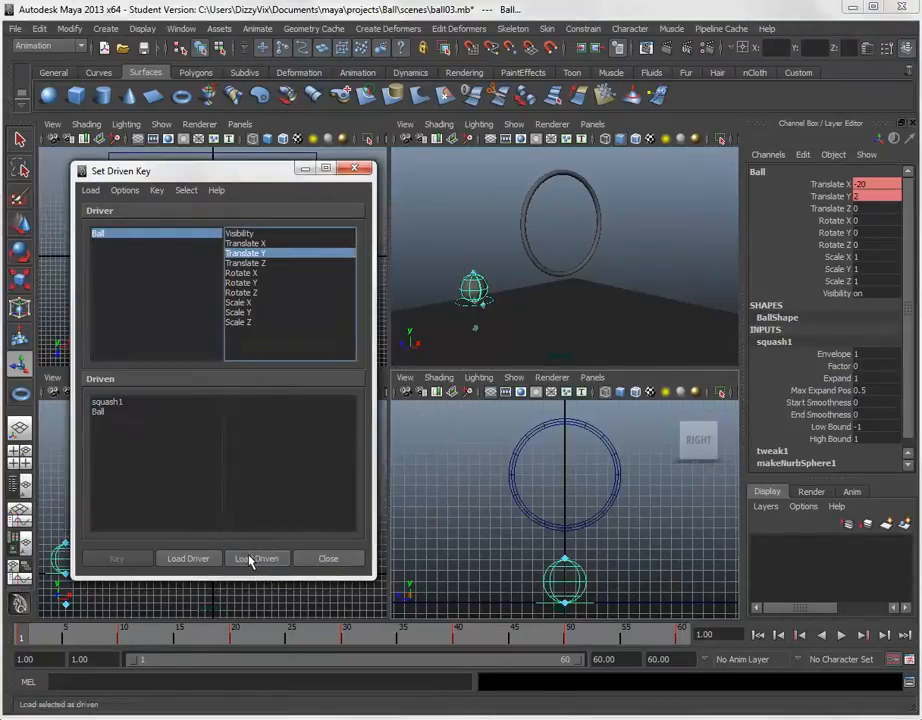
{"action": "left_click", "coordinate": [256, 558]}
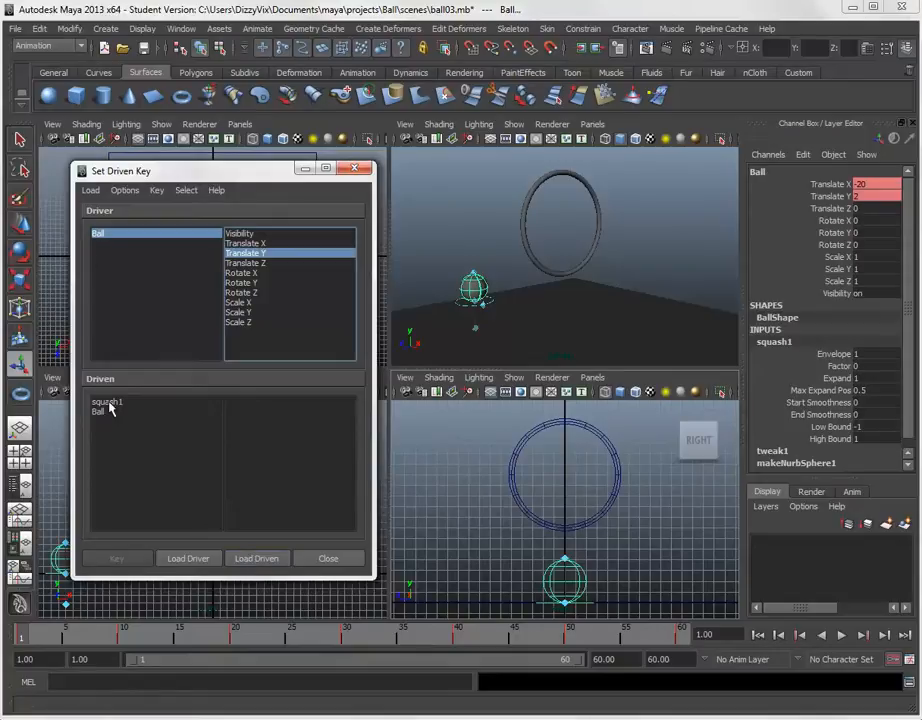
{"action": "left_click", "coordinate": [107, 401]}
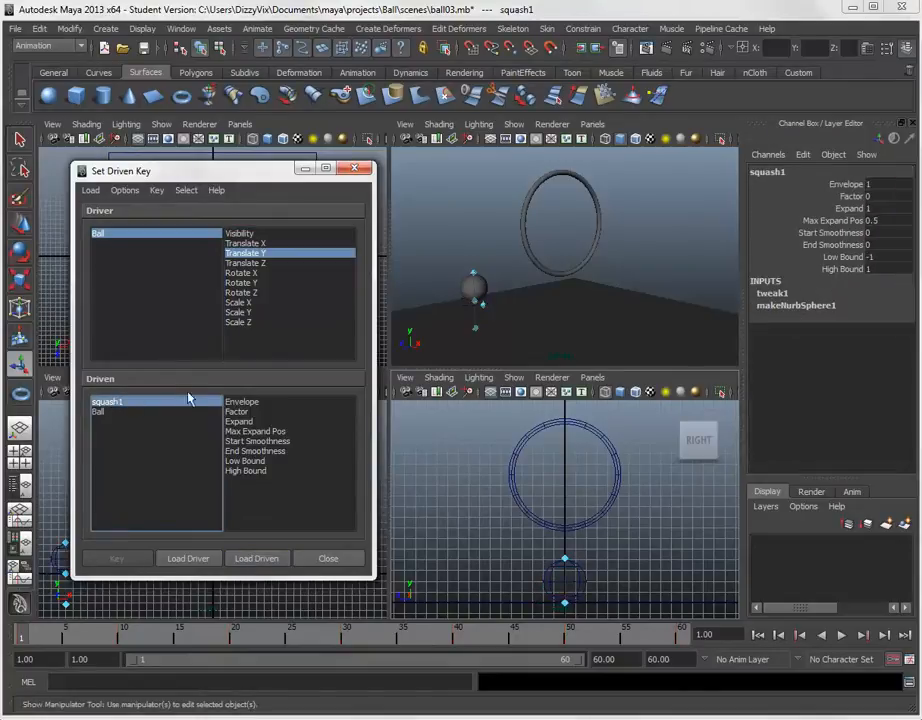
{"action": "left_click", "coordinate": [237, 411]}
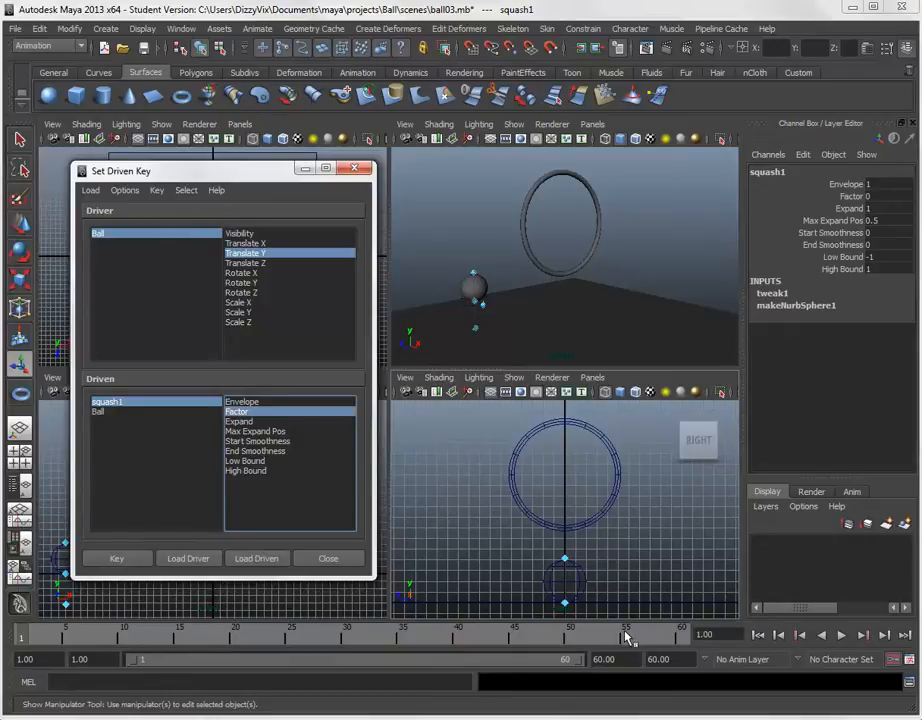
{"action": "mouse_move", "coordinate": [258, 336]}
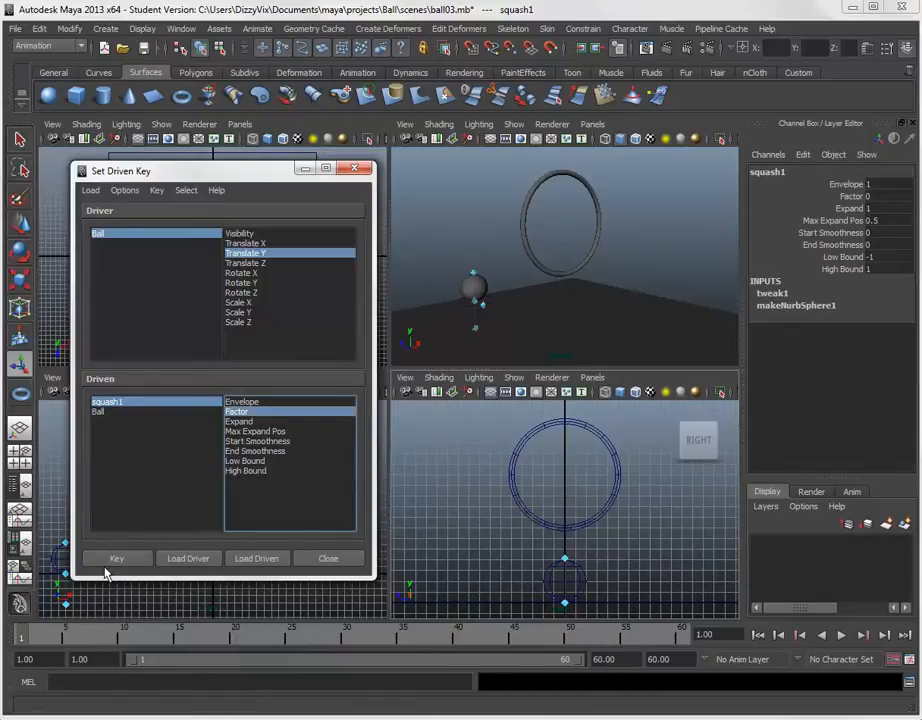
{"action": "mouse_move", "coordinate": [450, 327]}
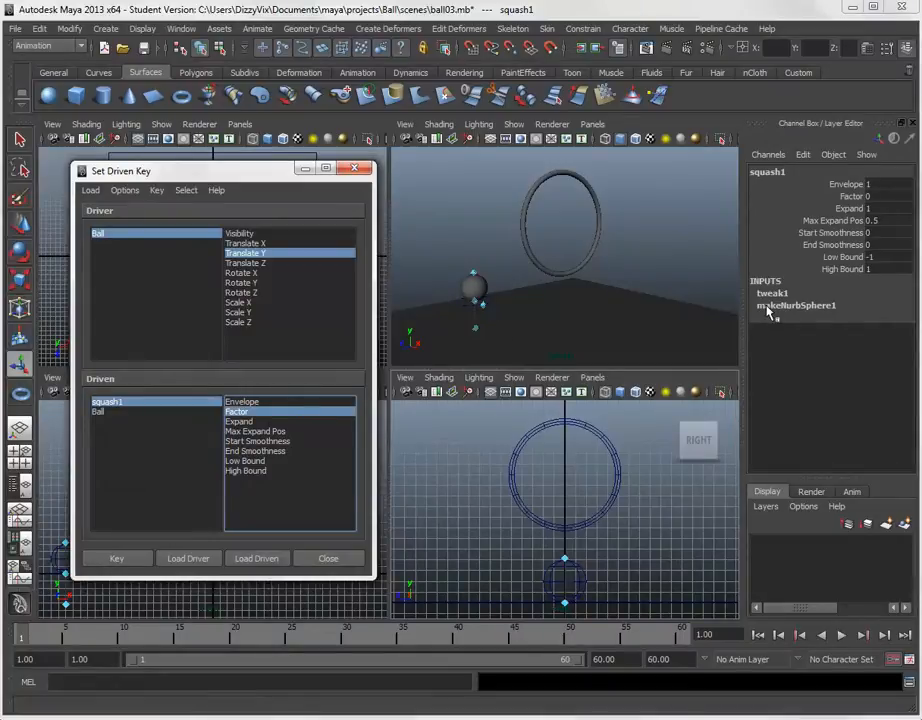
{"action": "mouse_move", "coordinate": [483, 305]}
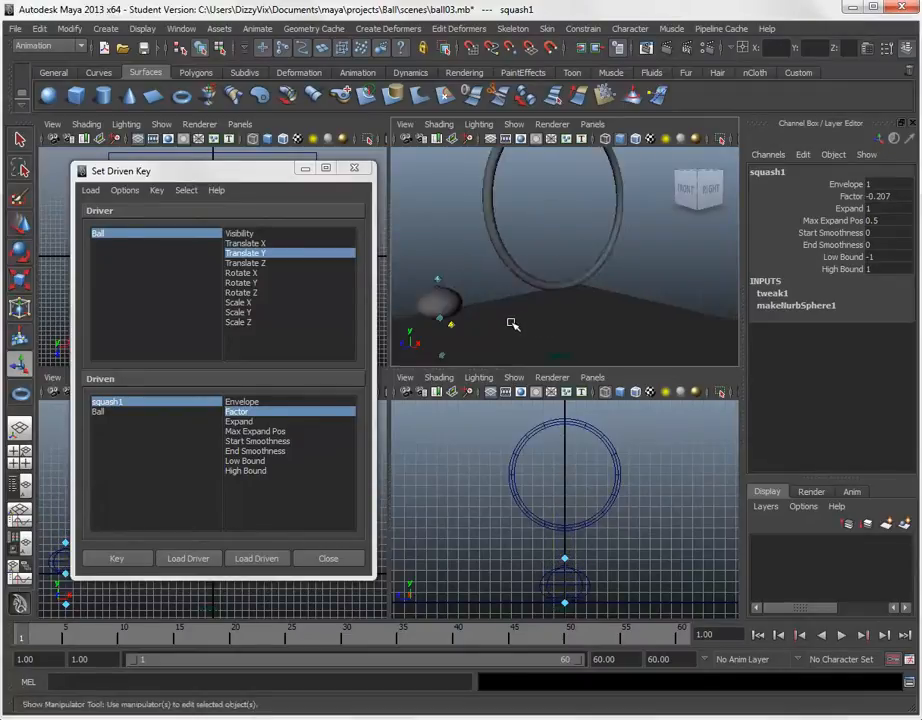
Record a driven key of squash1 Factor -0.4 with the ball at ground level
{"action": "left_click_drag", "start_coordinate": [513, 325], "coordinate": [645, 268]}
{"action": "type", "text": "-0.4"}
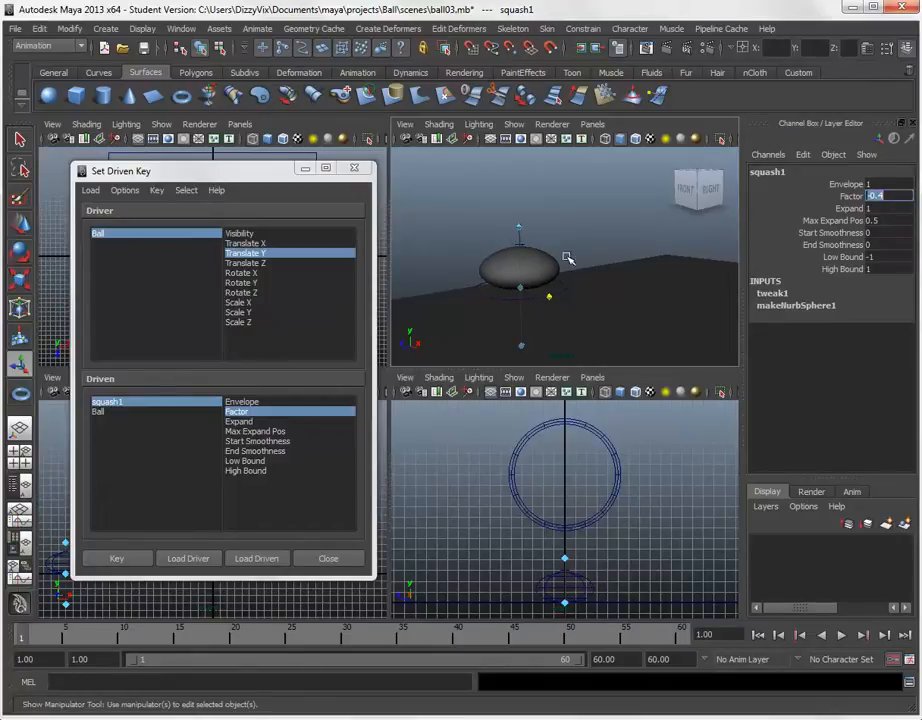
{"action": "mouse_move", "coordinate": [545, 303]}
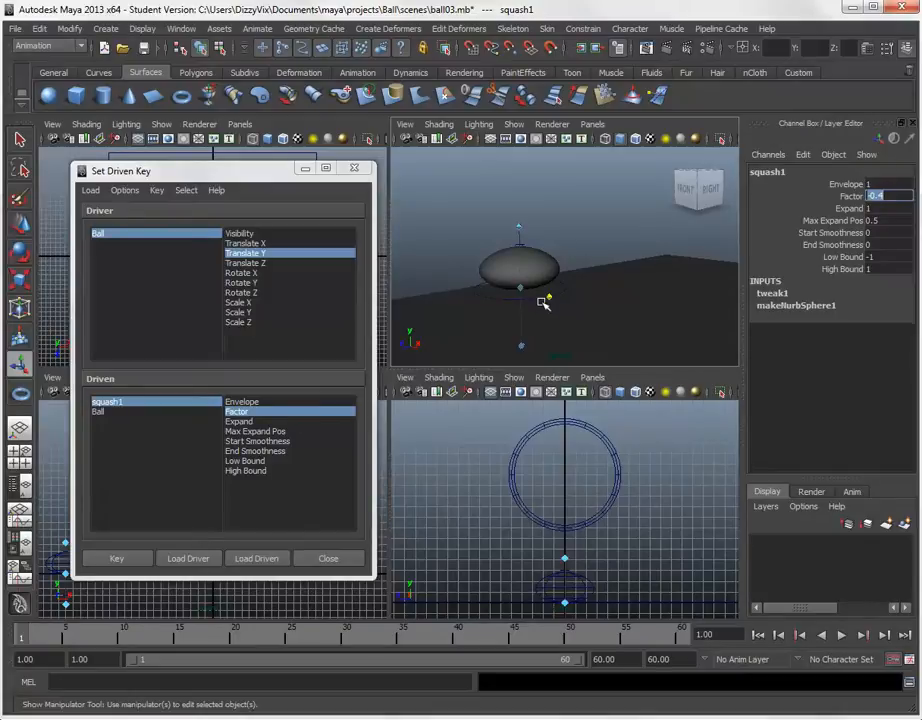
{"action": "left_click", "coordinate": [116, 558]}
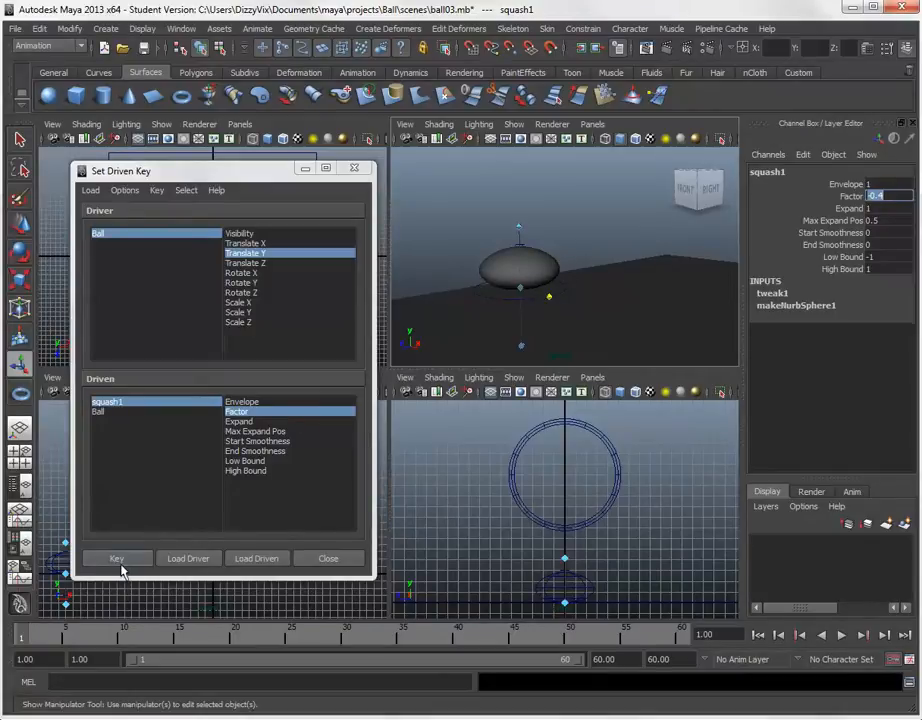
{"action": "left_click", "coordinate": [117, 558]}
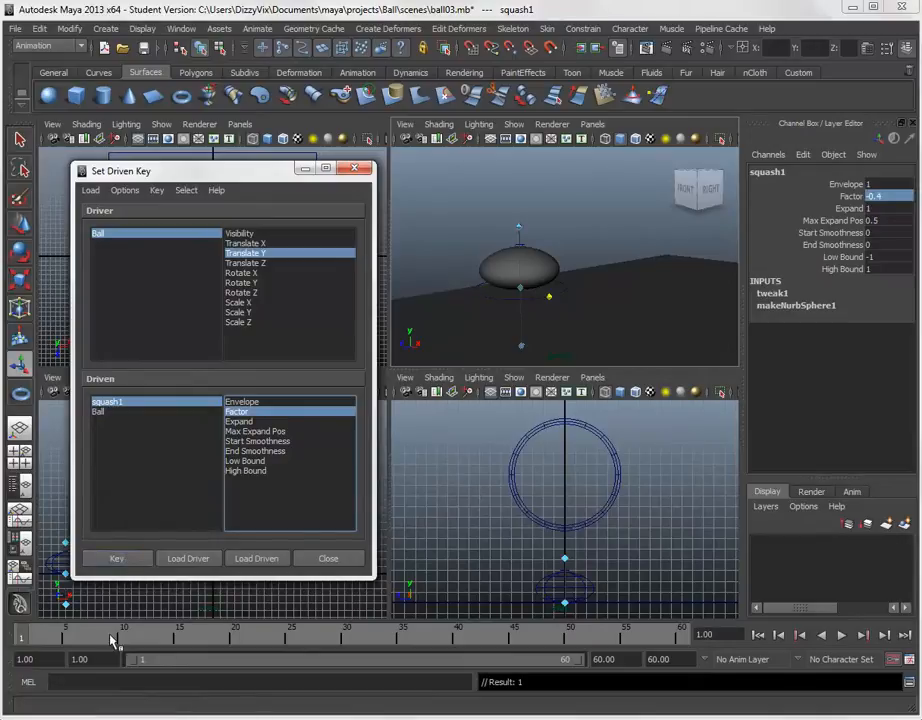
At frame 30 with the ball in the hoop, key squash1 Factor at 0.8
{"action": "left_click", "coordinate": [125, 634]}
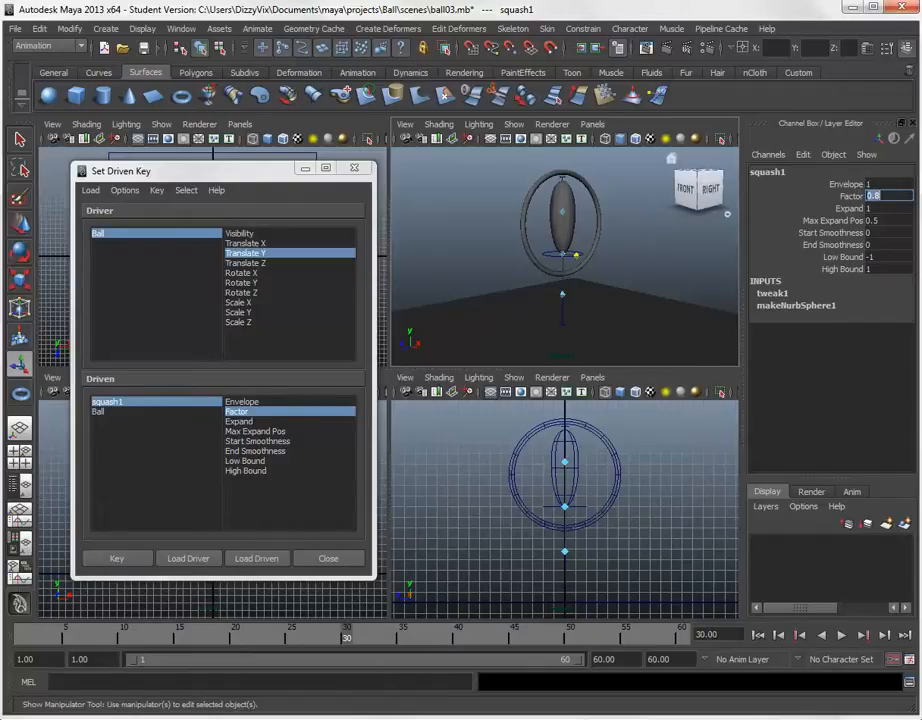
{"action": "mouse_move", "coordinate": [832, 440]}
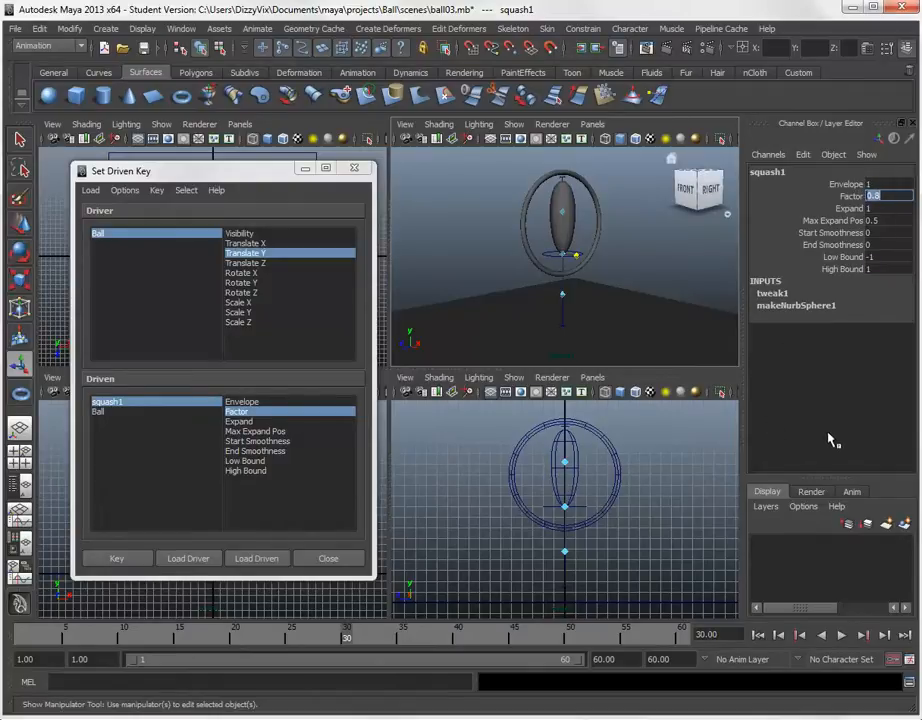
{"action": "left_click", "coordinate": [116, 558]}
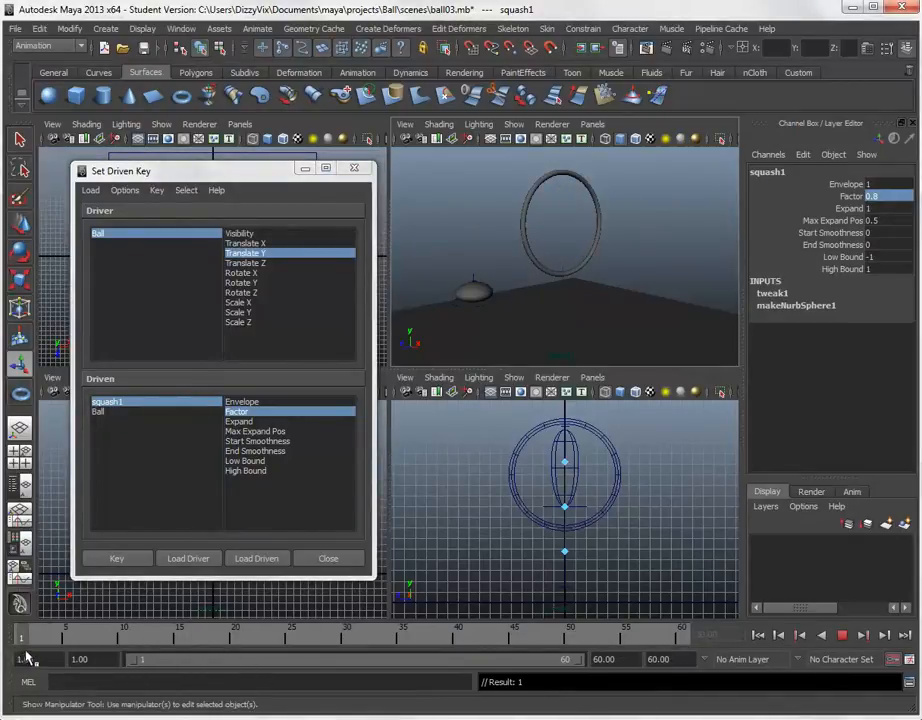
{"action": "left_click", "coordinate": [90, 640]}
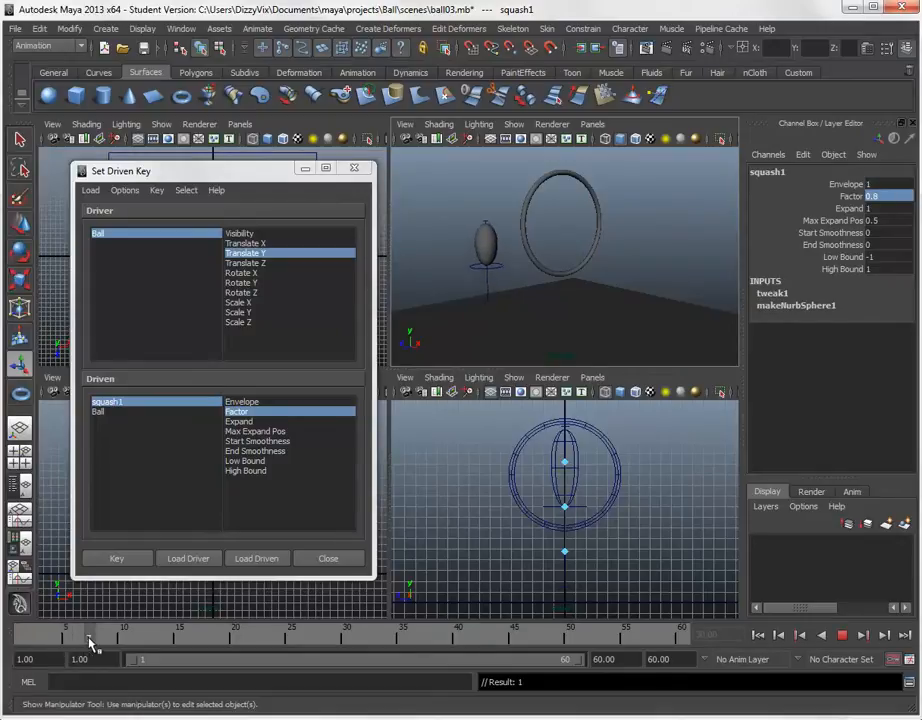
{"action": "left_click_drag", "start_coordinate": [90, 647], "coordinate": [170, 647]}
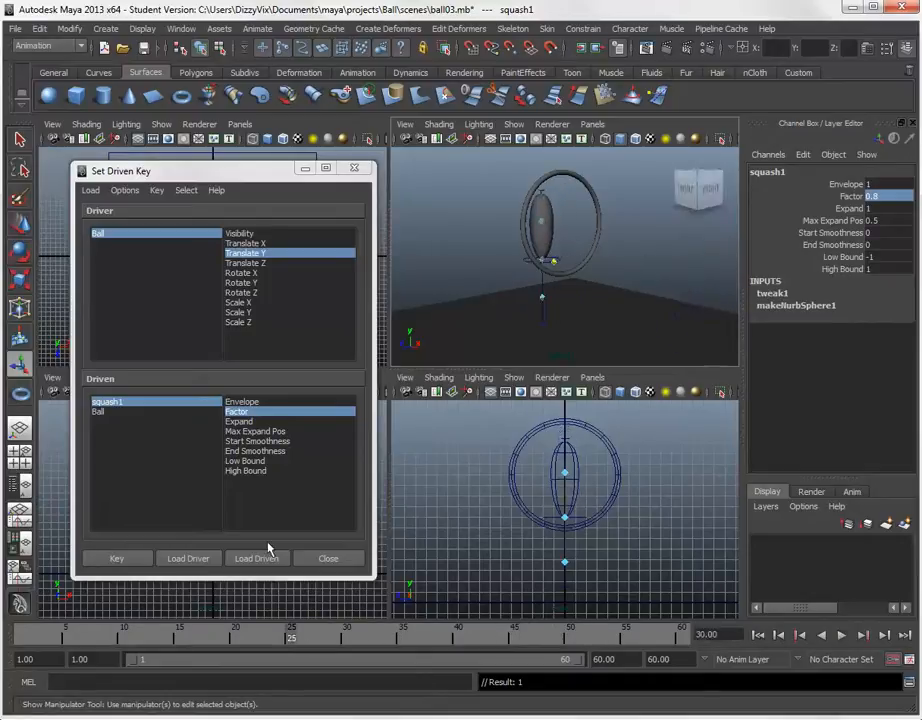
{"action": "left_click", "coordinate": [328, 558]}
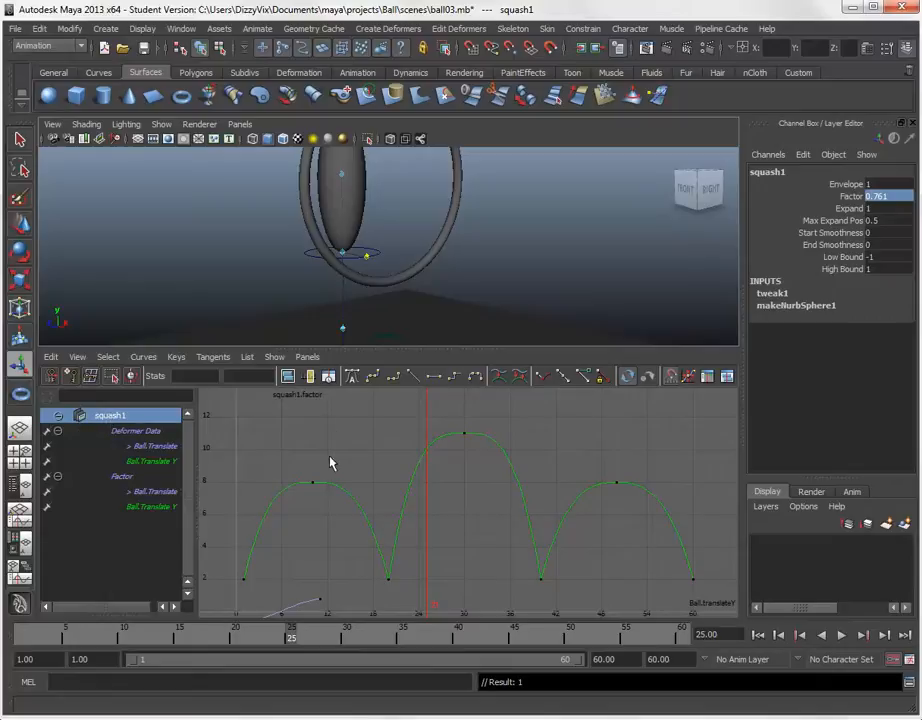
{"action": "mouse_move", "coordinate": [434, 570]}
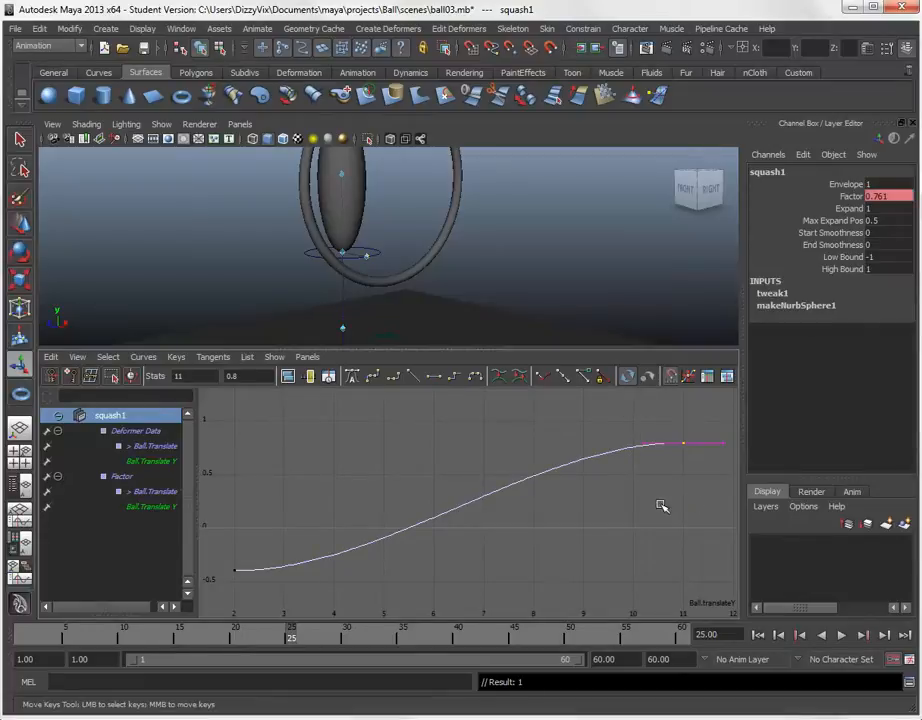
Bend the squash1 Factor key's tangent in the Graph Editor, then scrub frames to check the stretch
{"action": "left_click_drag", "start_coordinate": [685, 442], "coordinate": [660, 450]}
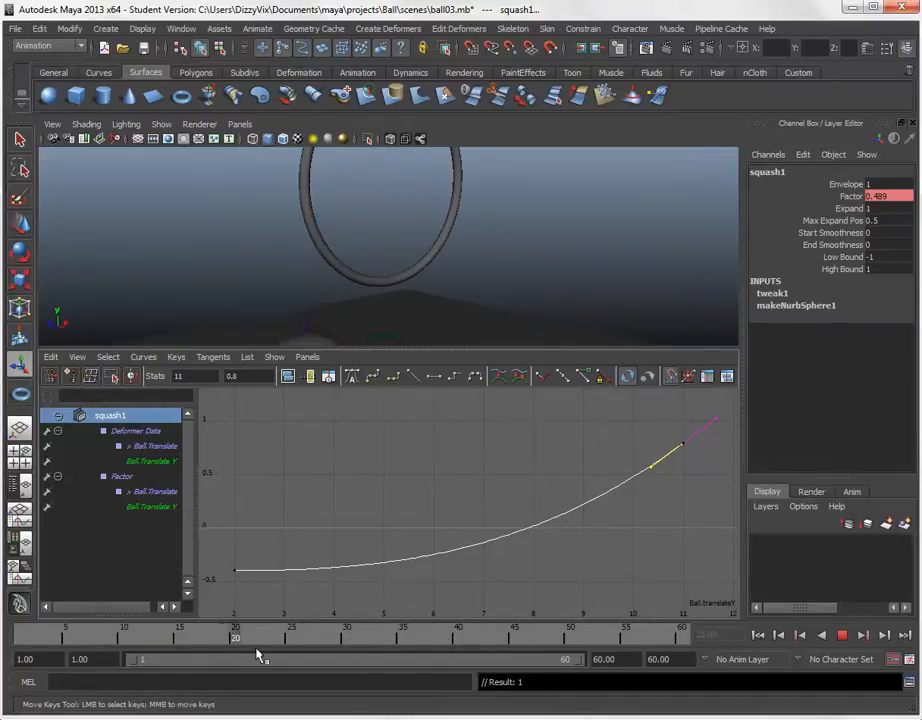
{"action": "left_click", "coordinate": [513, 640]}
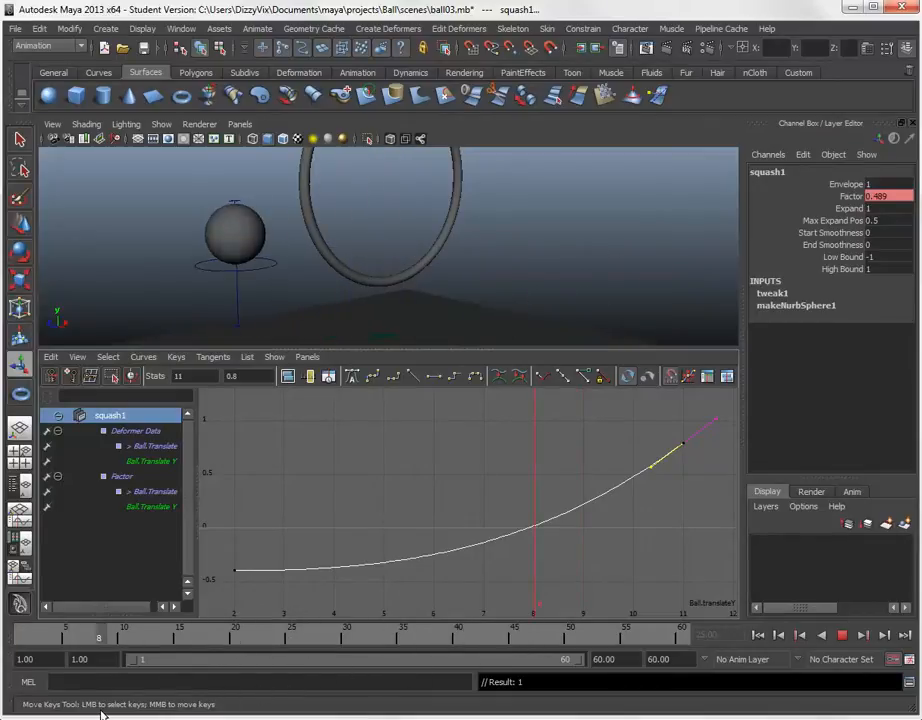
{"action": "left_click", "coordinate": [380, 637]}
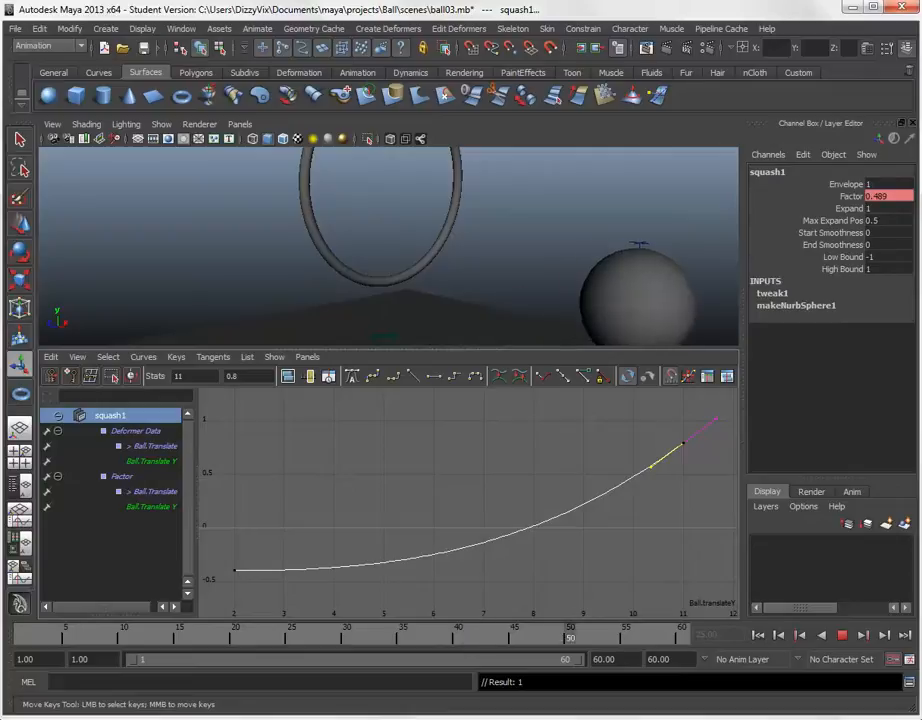
{"action": "left_click_drag", "start_coordinate": [570, 635], "coordinate": [335, 635]}
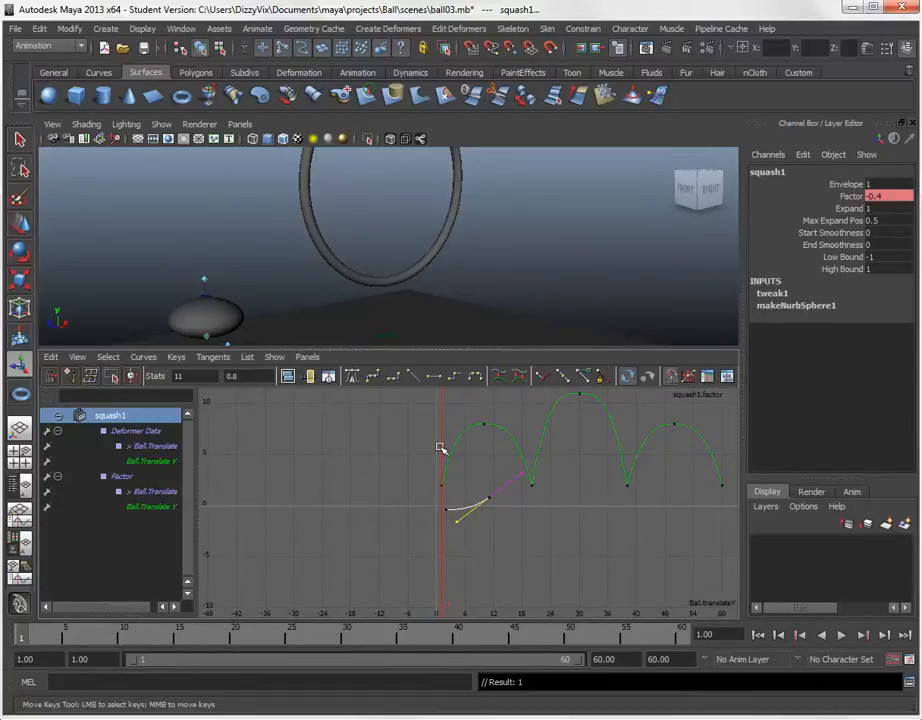
{"action": "mouse_move", "coordinate": [497, 377]}
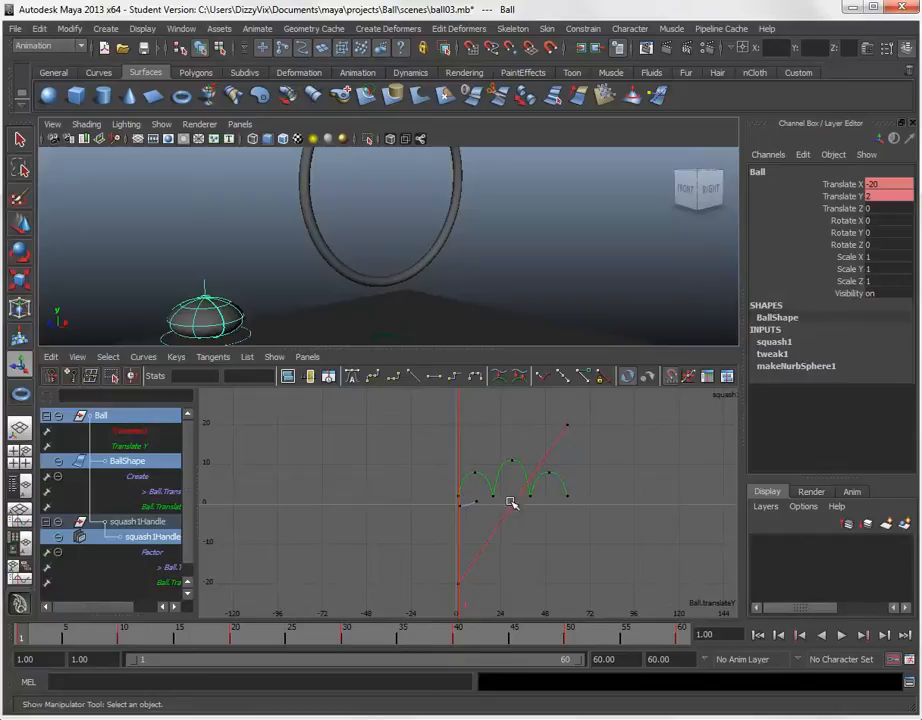
{"action": "mouse_move", "coordinate": [520, 508]}
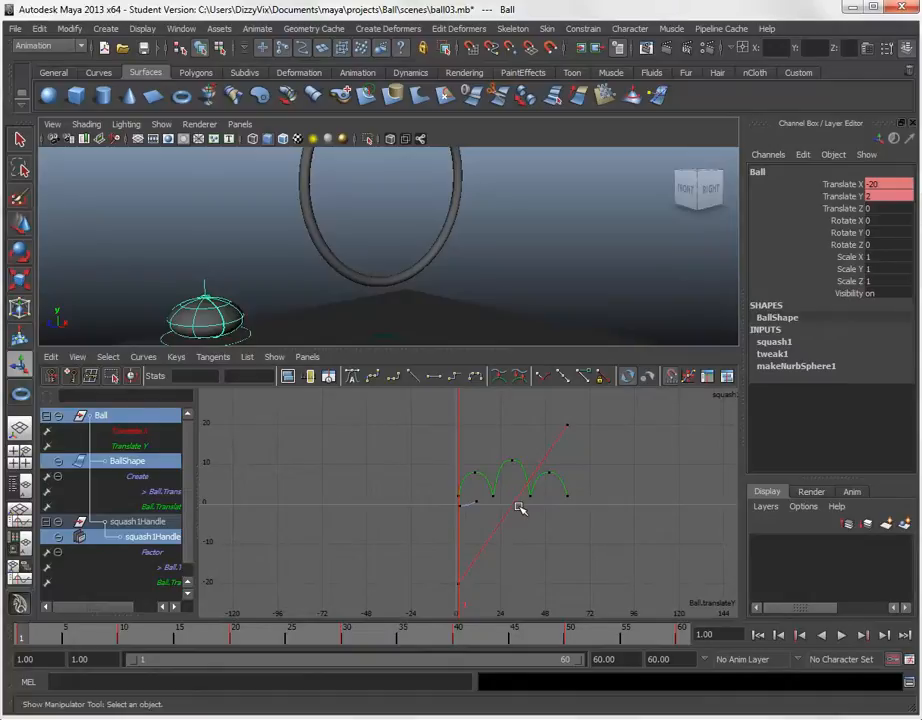
{"action": "mouse_move", "coordinate": [380, 318]}
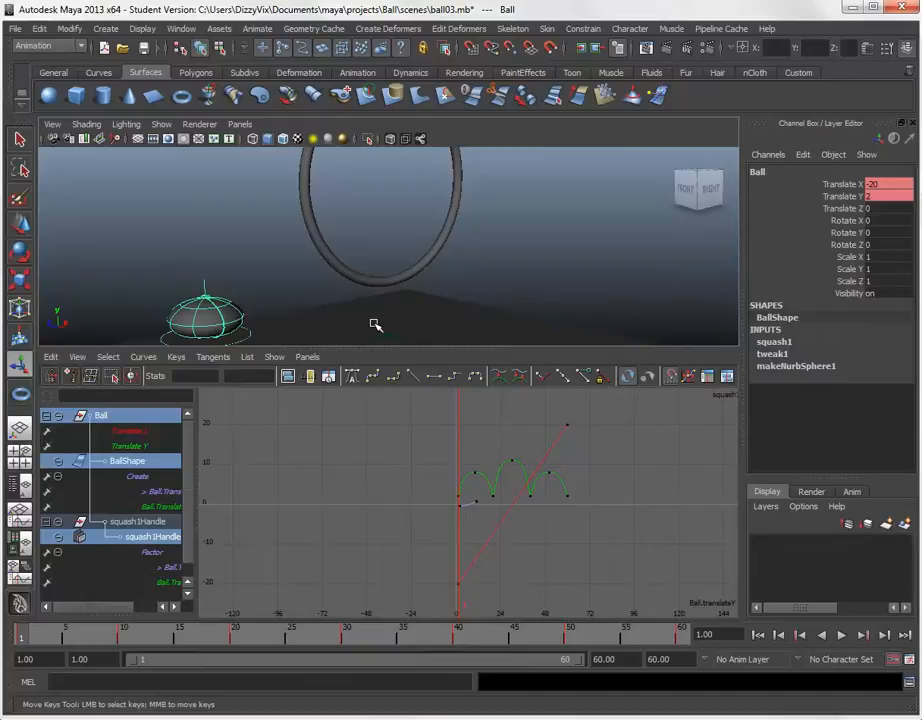
{"action": "mouse_move", "coordinate": [317, 293]}
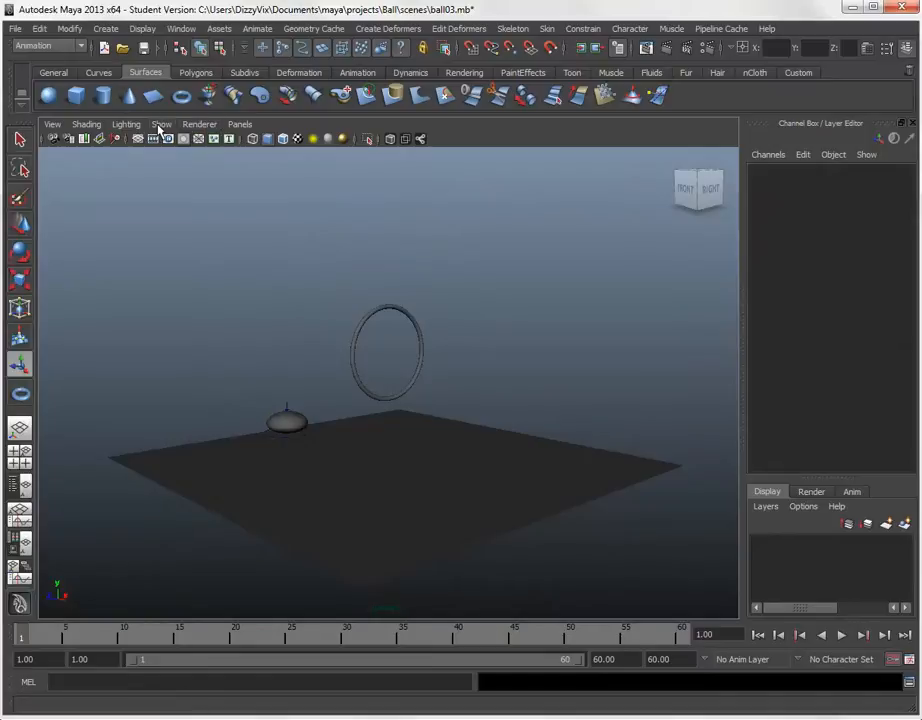
Uncheck Deformers in the viewport Show menu to hide the squash handle
{"action": "left_click", "coordinate": [161, 124]}
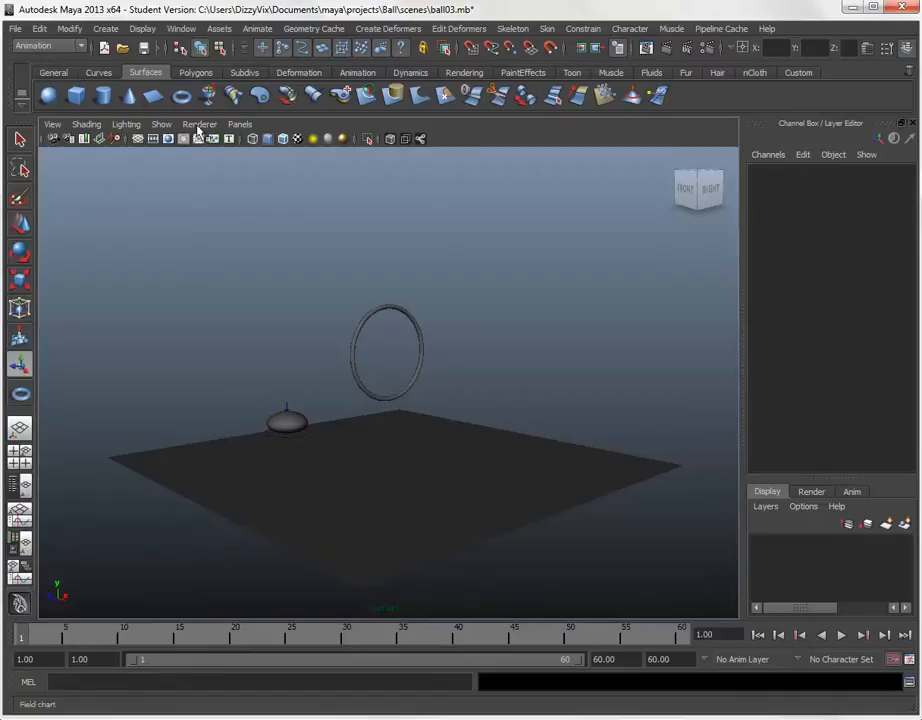
{"action": "left_click", "coordinate": [161, 124]}
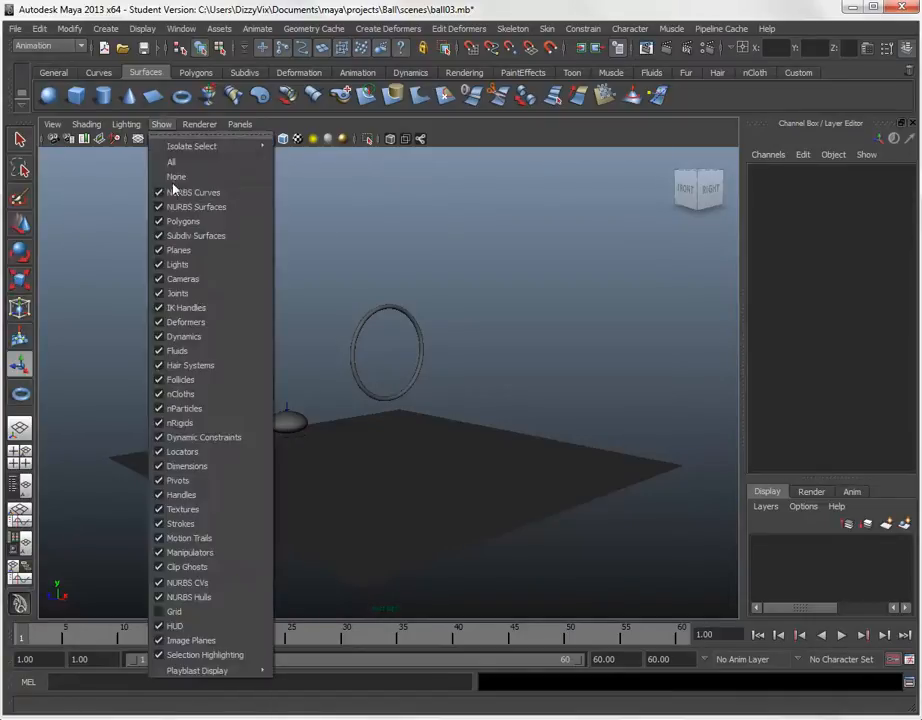
{"action": "mouse_move", "coordinate": [204, 437]}
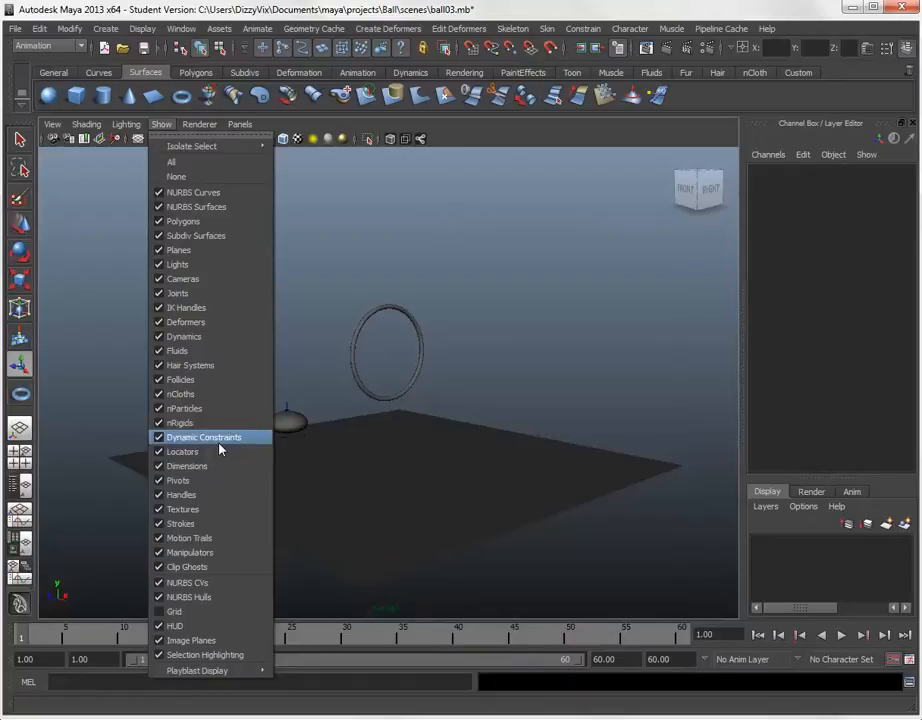
{"action": "left_click", "coordinate": [204, 437]}
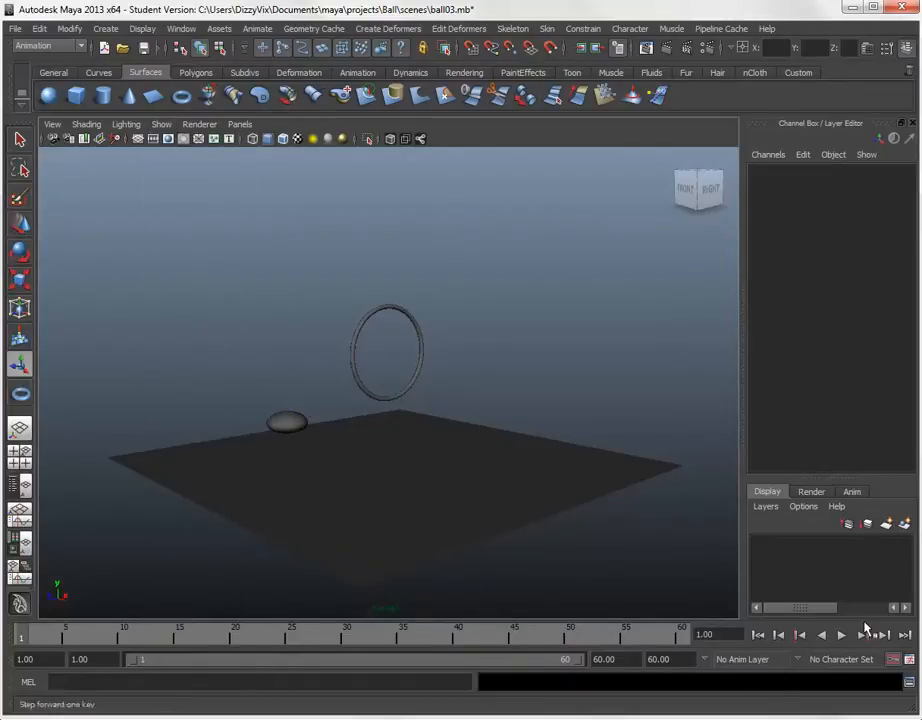
Play the bounce while orbiting the camera to view the hoop edge-on and head-on
{"action": "left_click", "coordinate": [842, 635]}
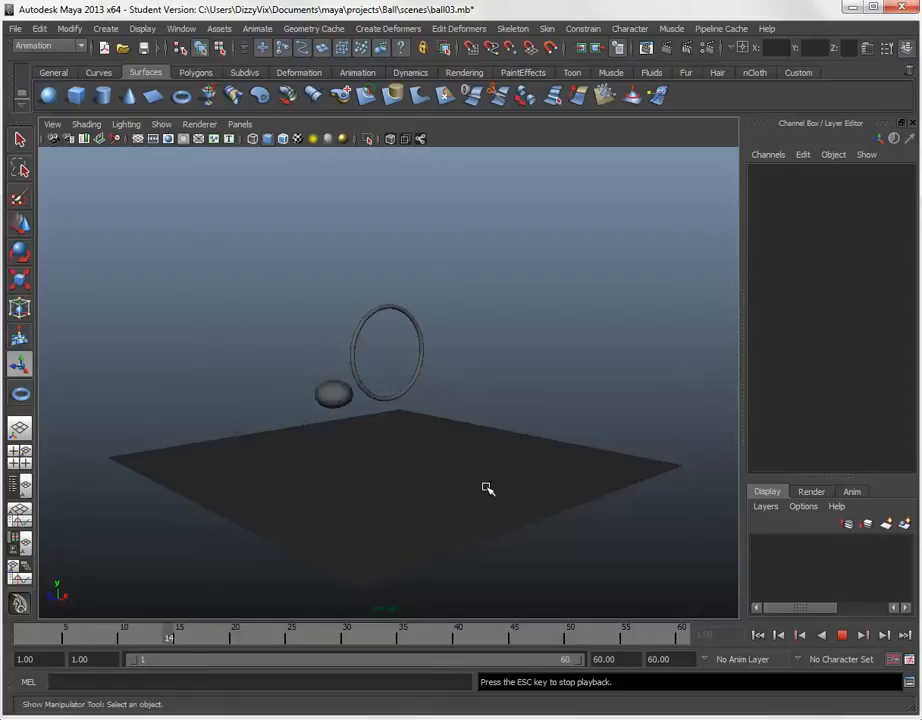
{"action": "left_click_drag", "start_coordinate": [488, 488], "coordinate": [553, 460]}
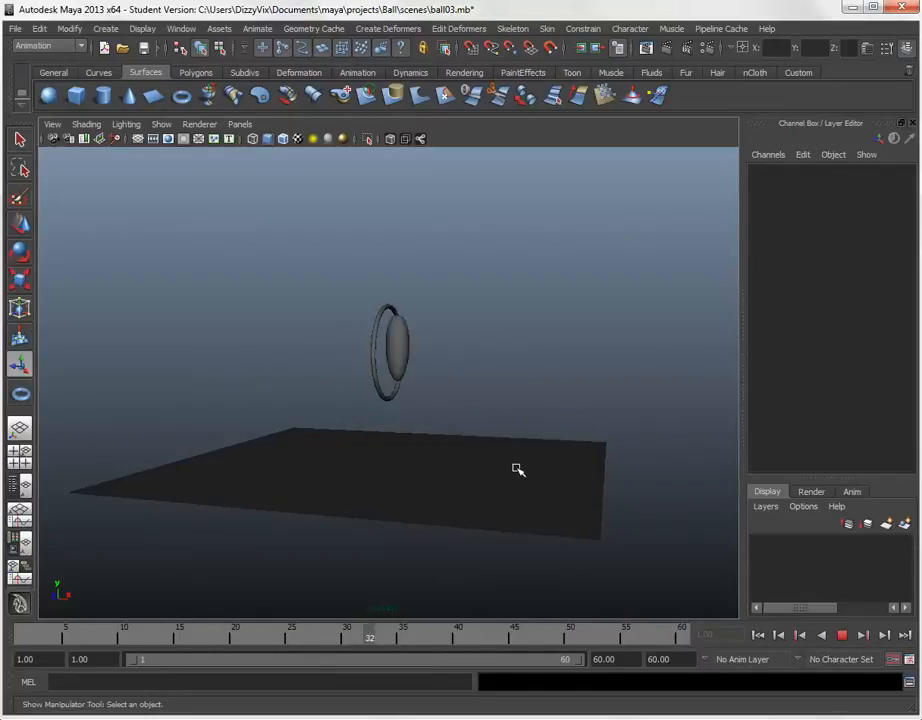
{"action": "left_click_drag", "start_coordinate": [518, 470], "coordinate": [566, 447]}
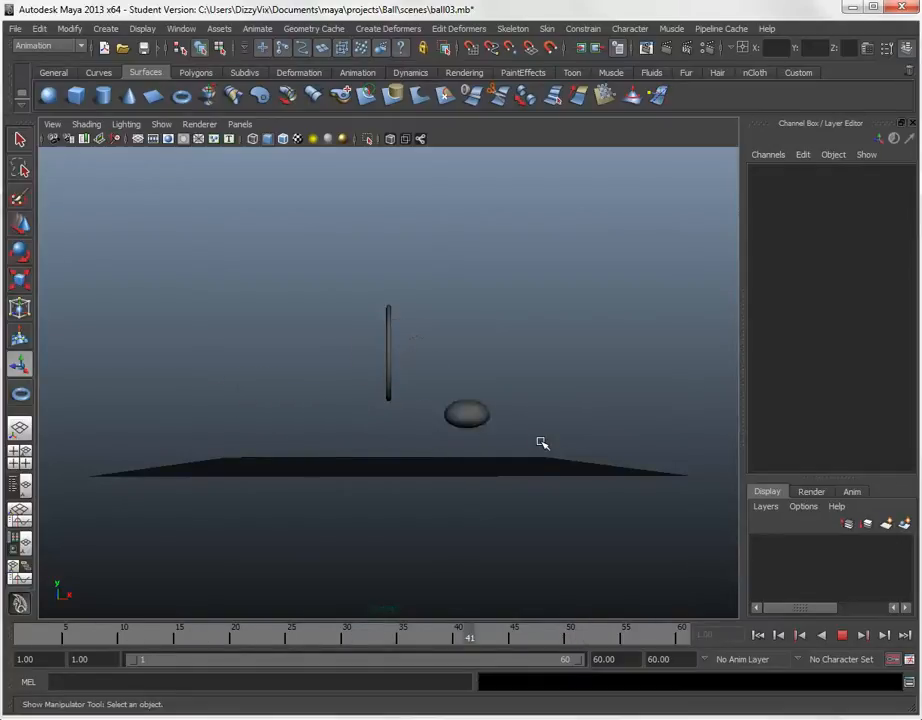
{"action": "left_click_drag", "start_coordinate": [543, 443], "coordinate": [399, 448]}
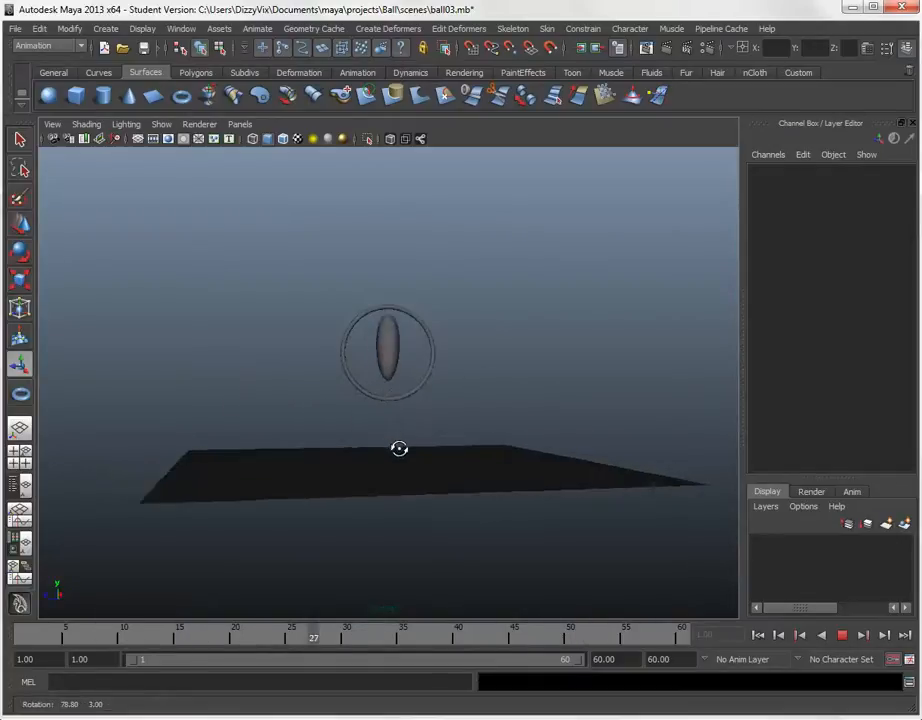